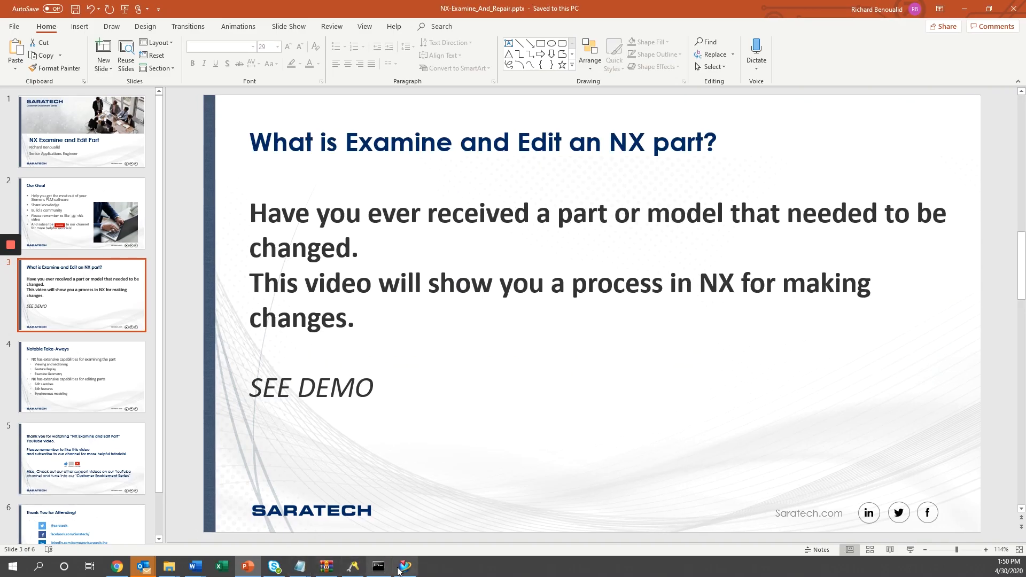
Switch from PowerPoint to NX and open the recent 46010_case_alt part from History.
click(404, 566)
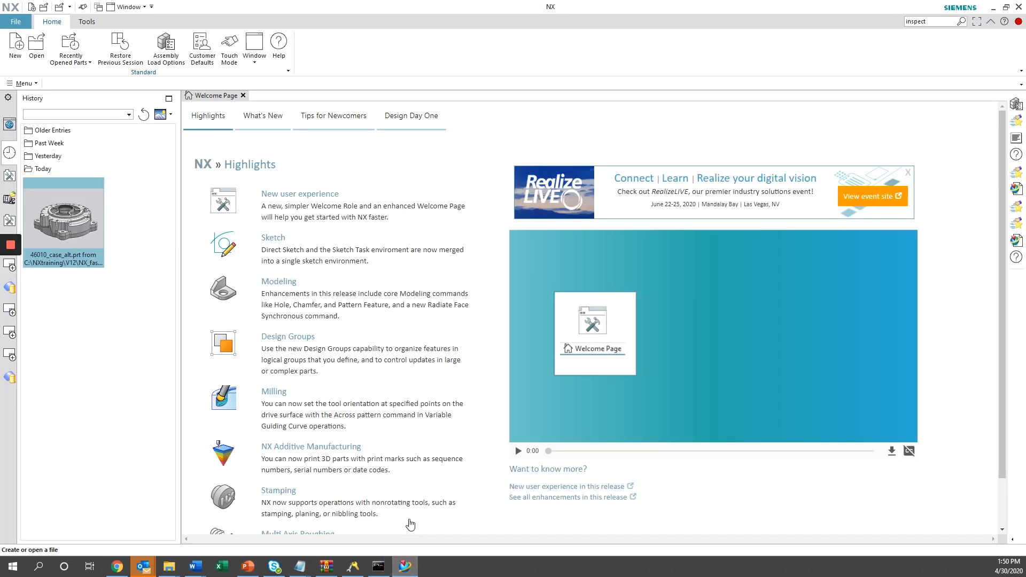
mouse_move(132, 329)
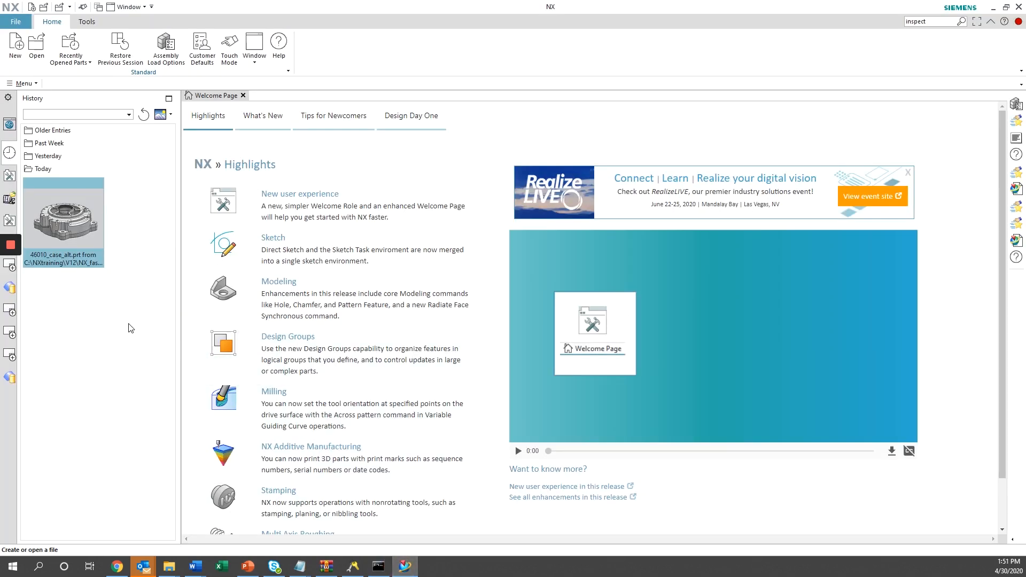
mouse_move(76, 204)
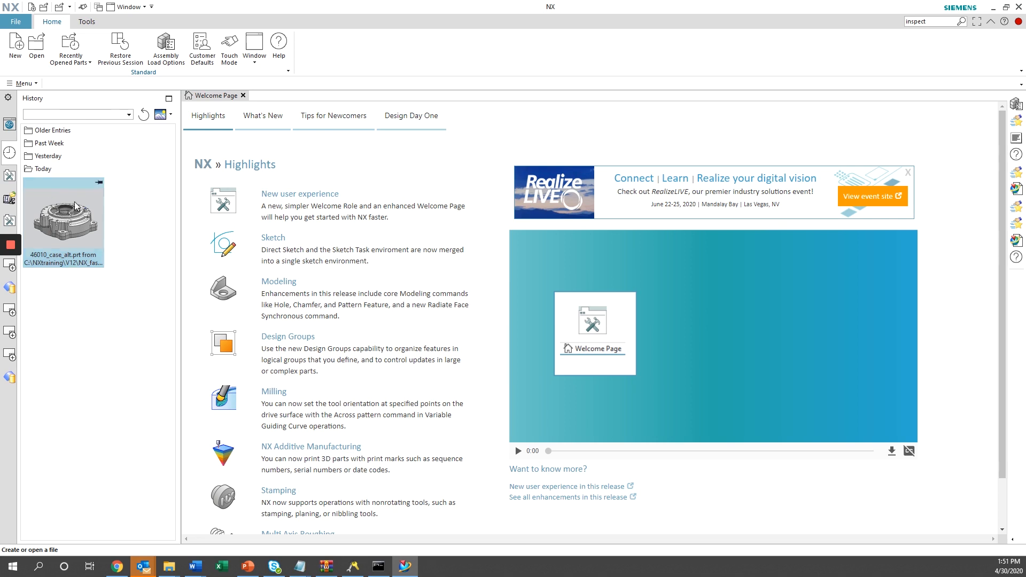
double_click(64, 218)
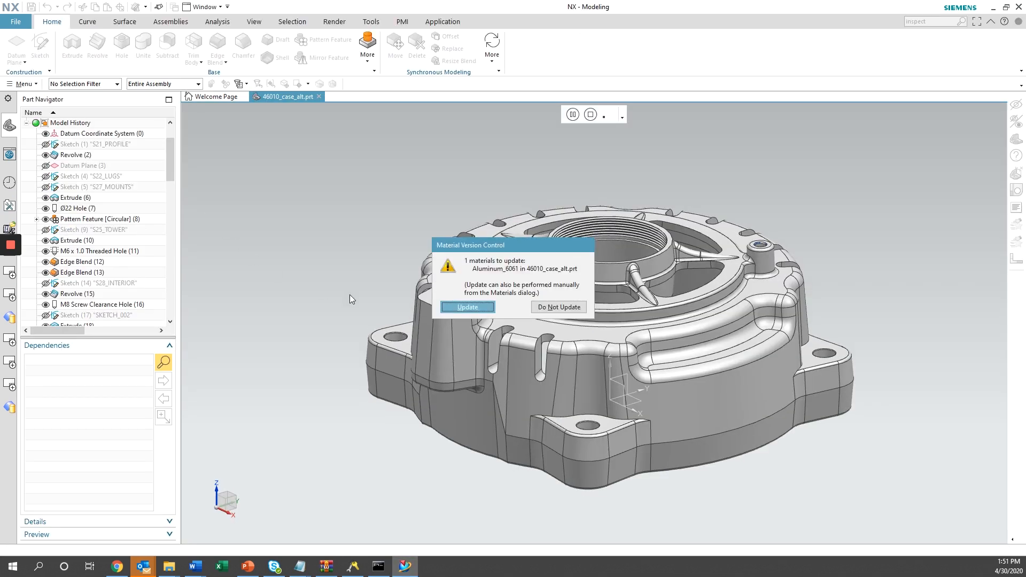
Dismiss the Material Version Control prompt and move to the View options.
click(467, 307)
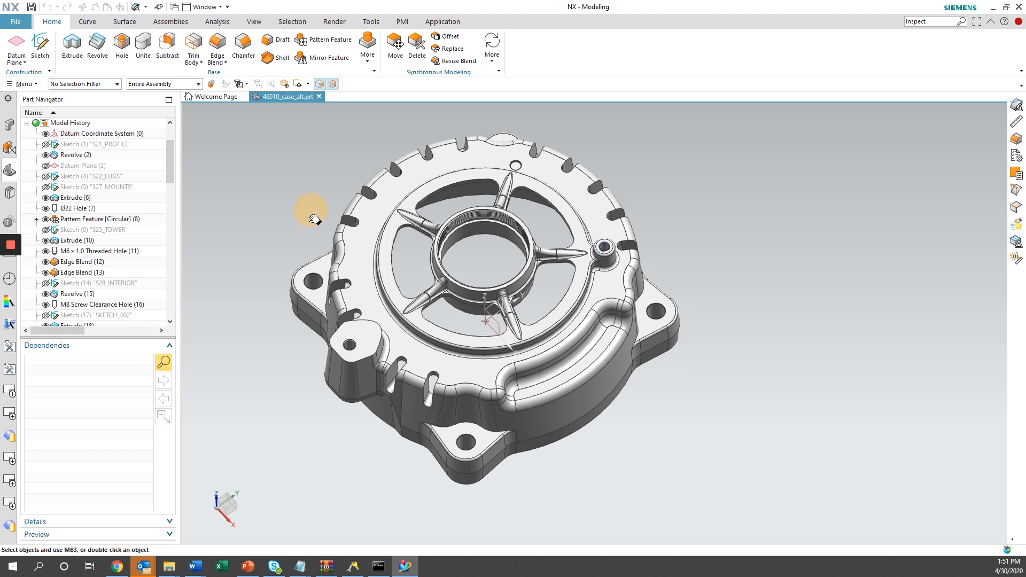
click(254, 21)
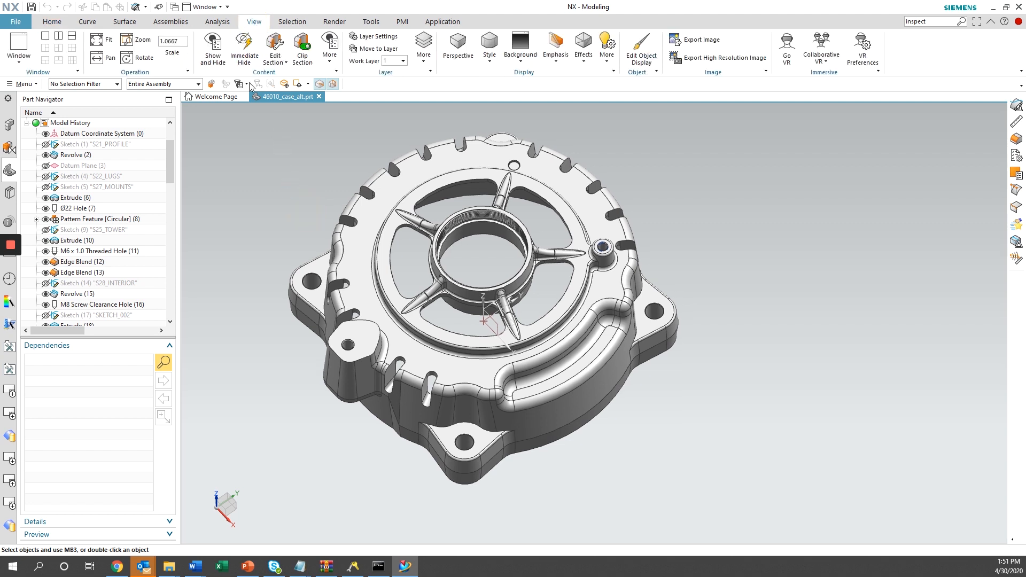
Show the housing as wireframe and orbit it through side, underside and top views.
click(489, 42)
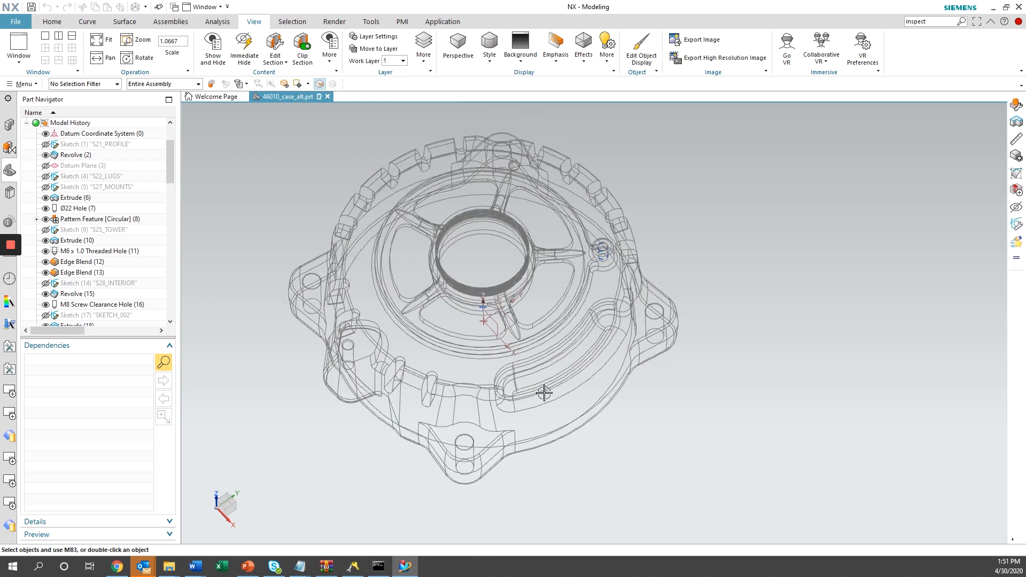
drag(544, 392, 541, 337)
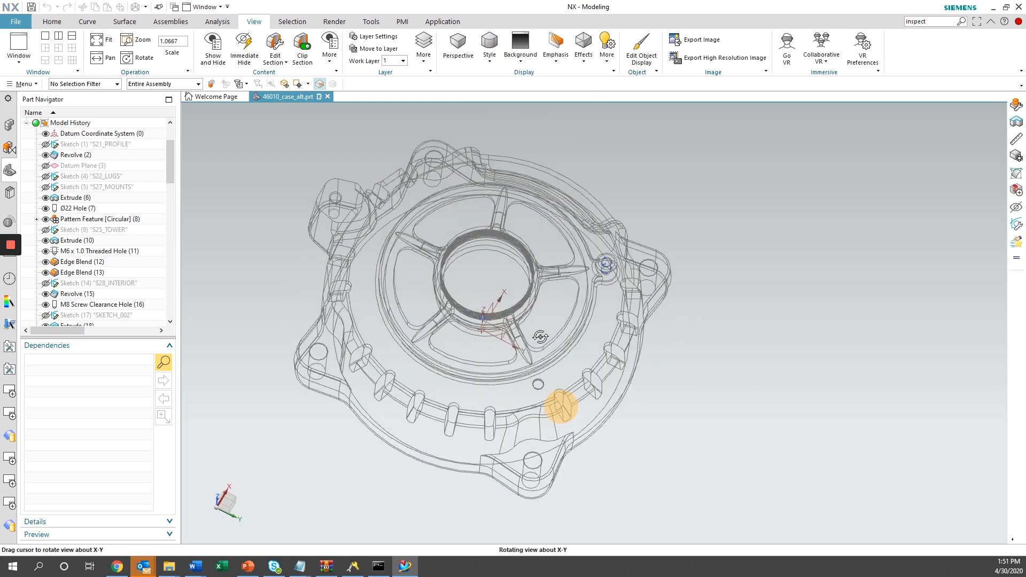
drag(540, 335, 592, 369)
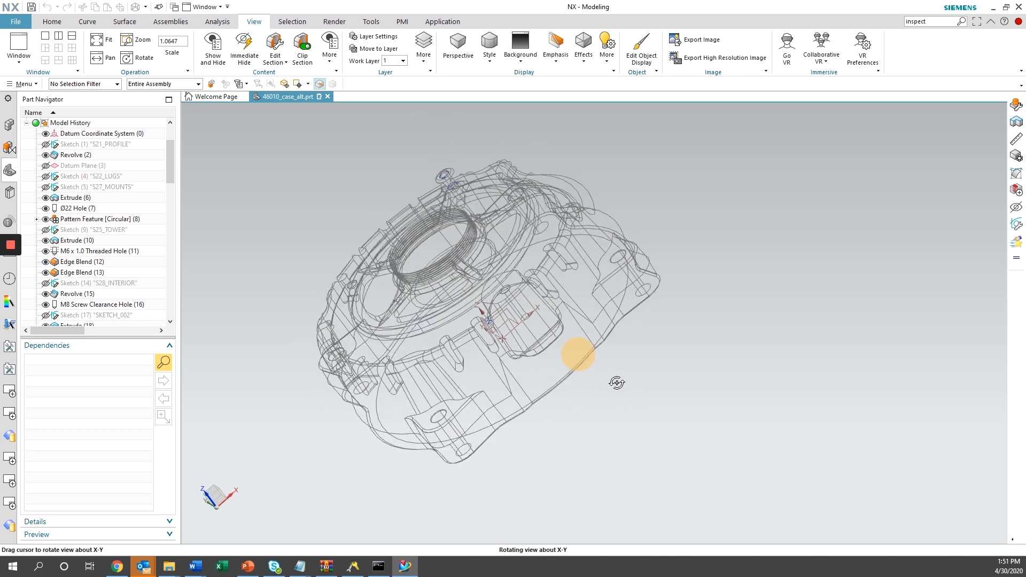
drag(576, 354, 615, 383)
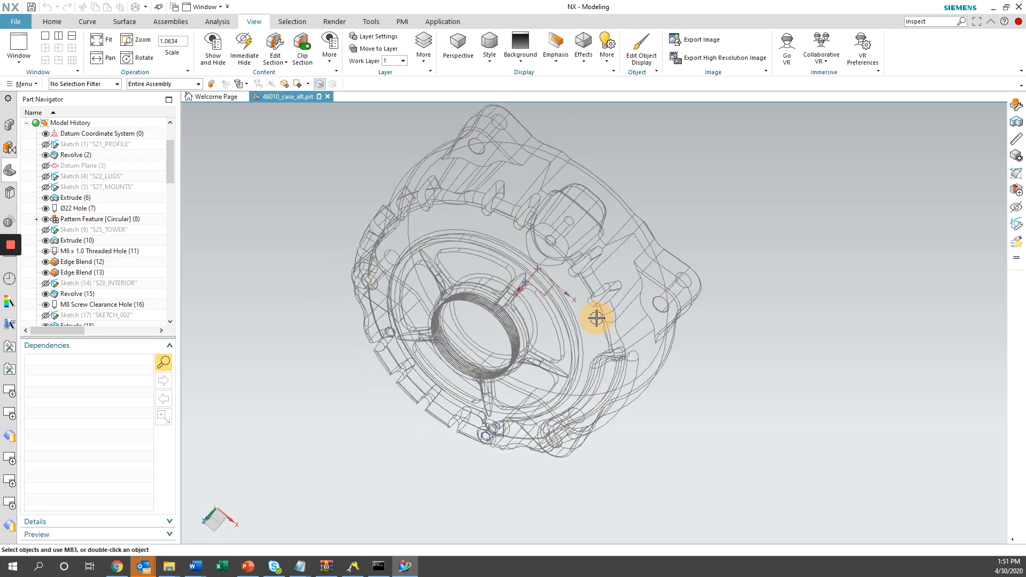
drag(595, 317, 529, 365)
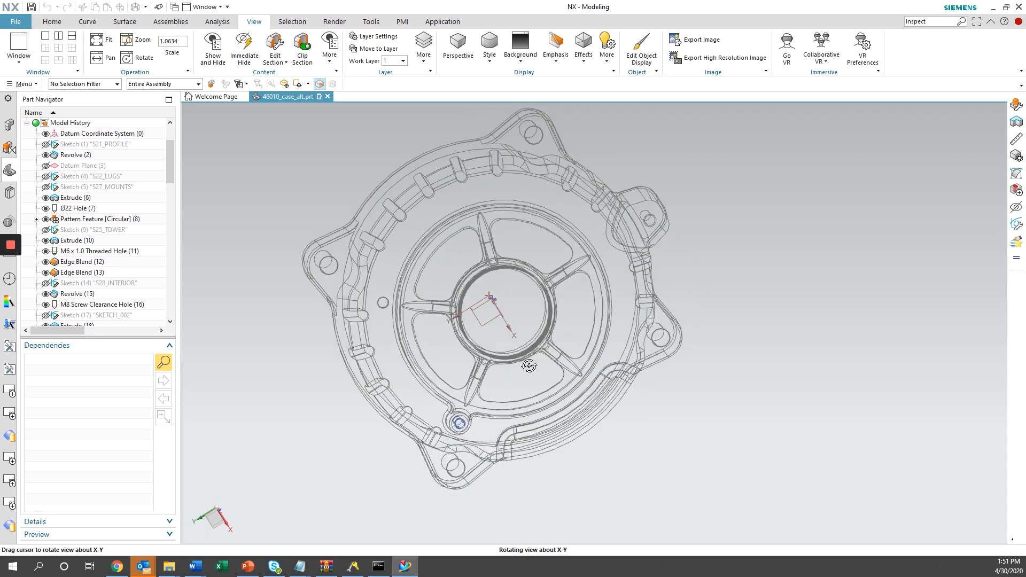
Return the housing to Shaded with Edges and face its top.
click(490, 44)
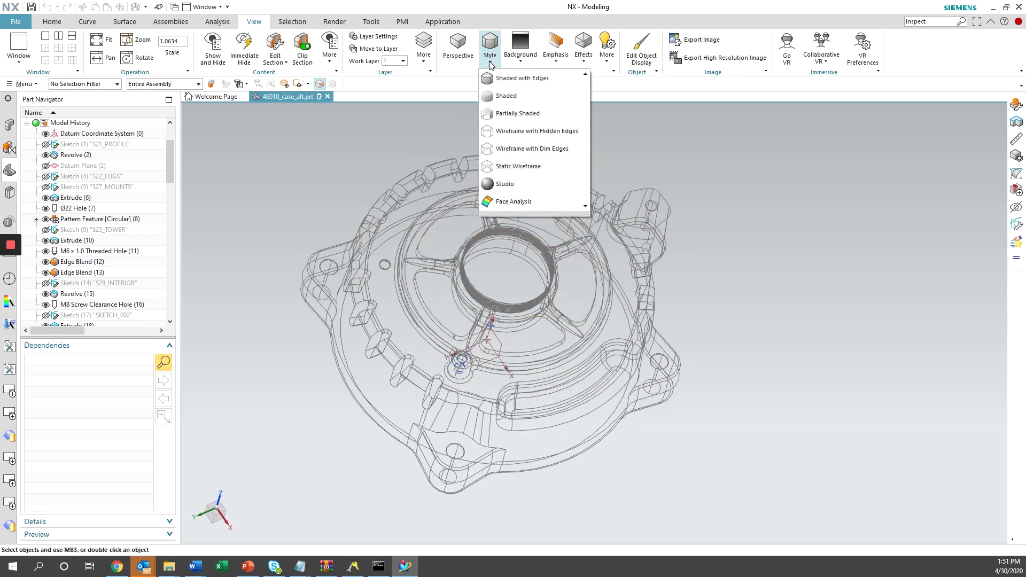
click(506, 96)
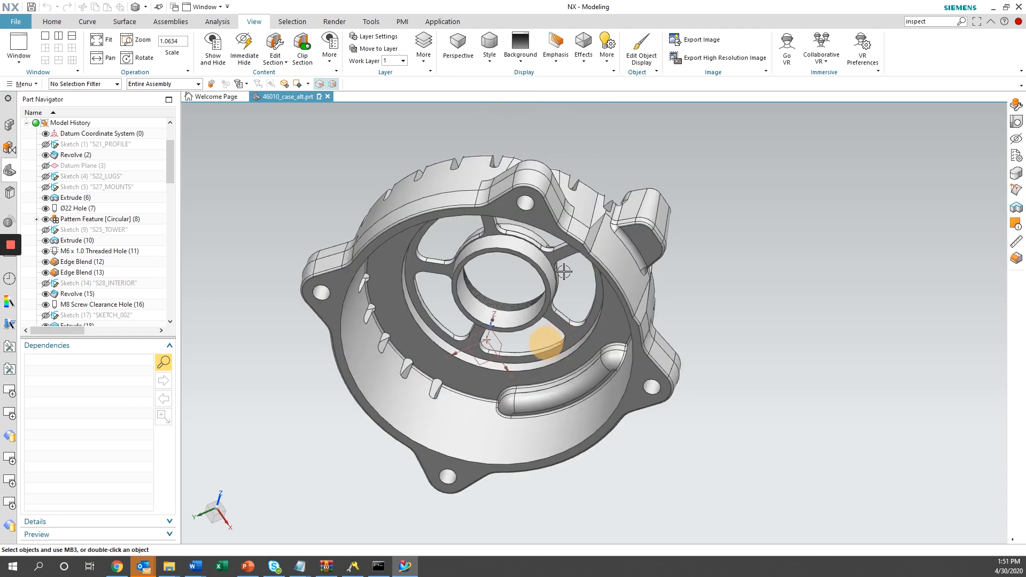
drag(564, 271, 536, 249)
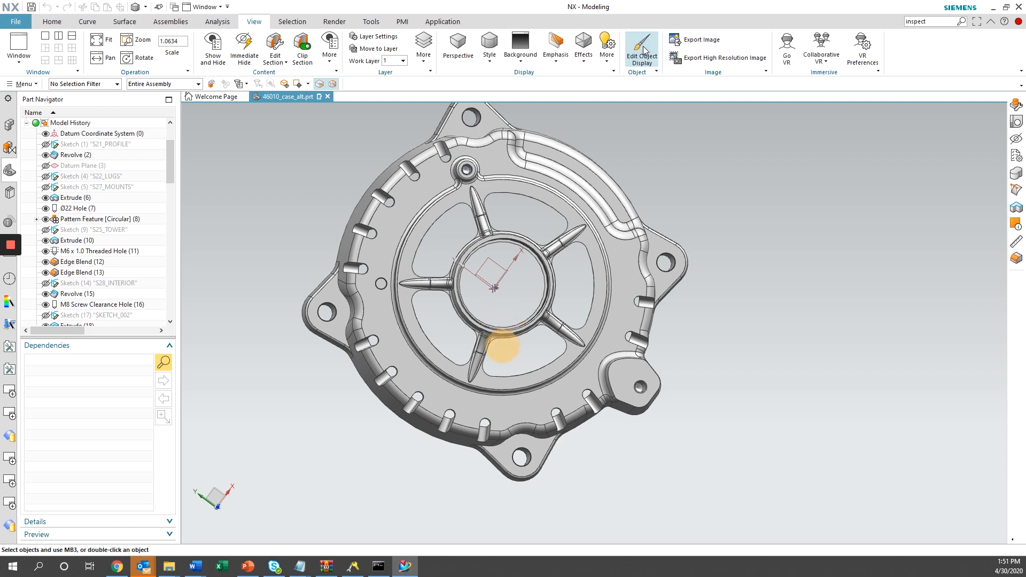
Recolour the housing body blue via Edit Object Display.
click(641, 44)
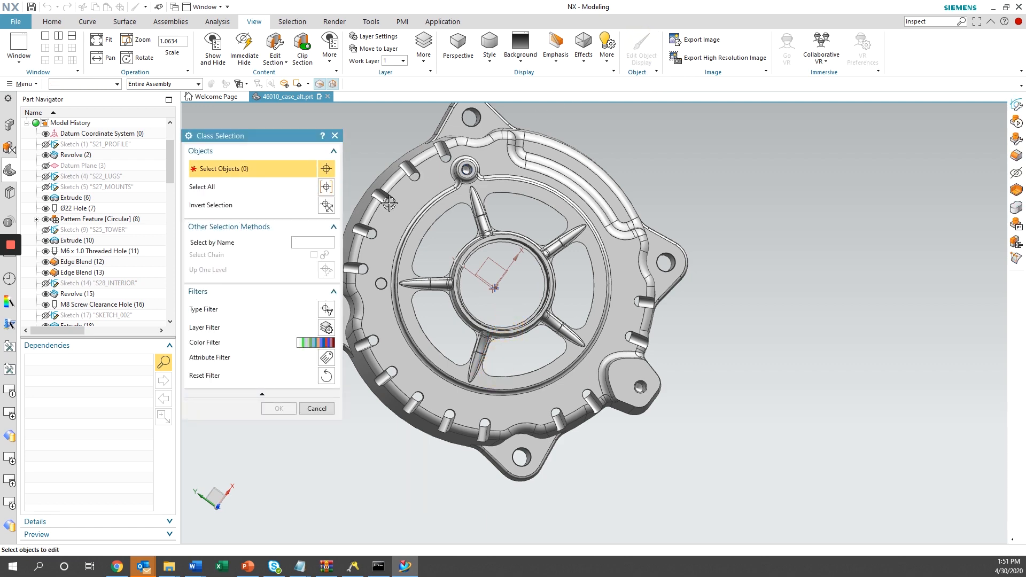
click(518, 278)
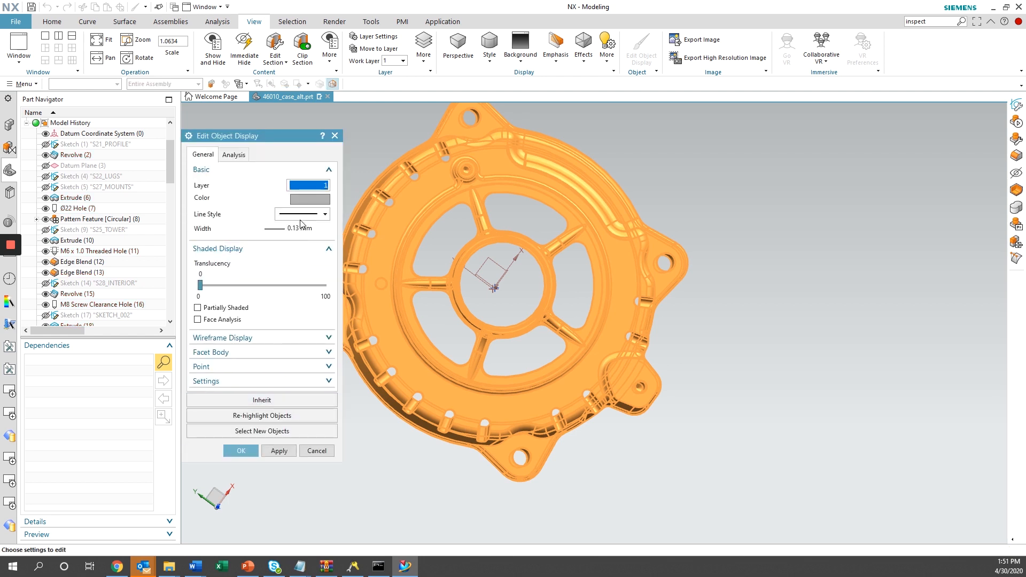
click(308, 198)
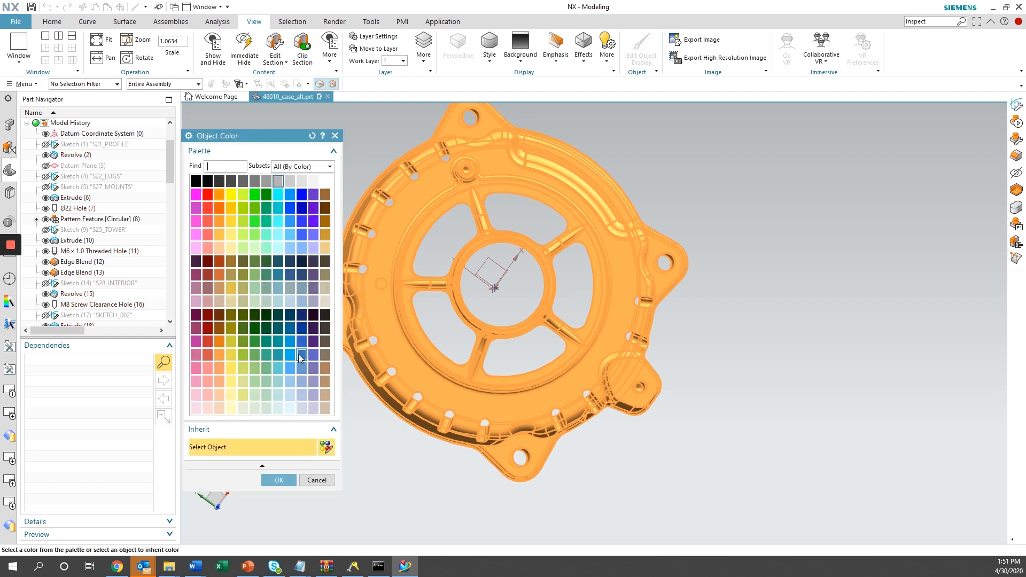
click(301, 355)
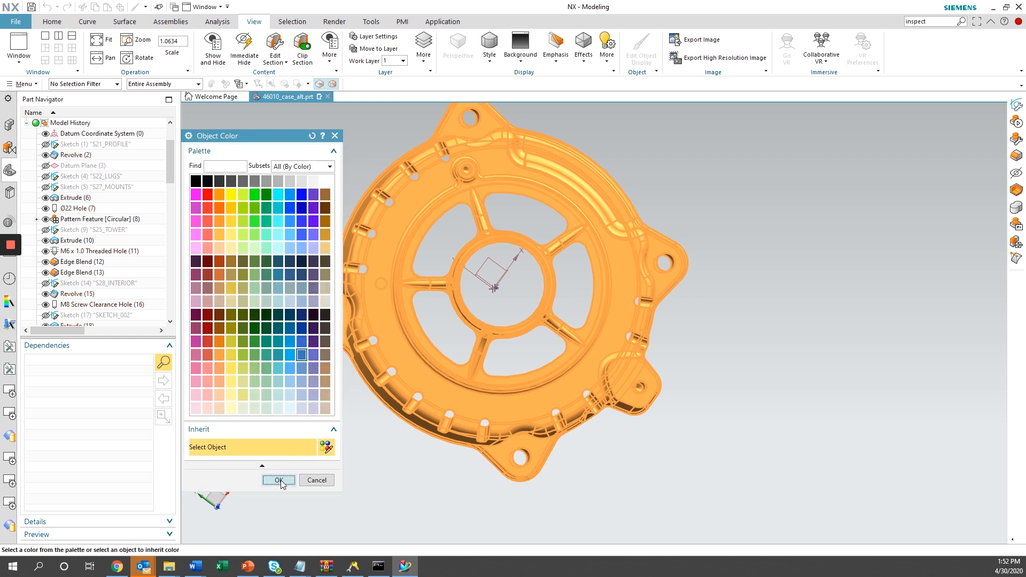
click(278, 480)
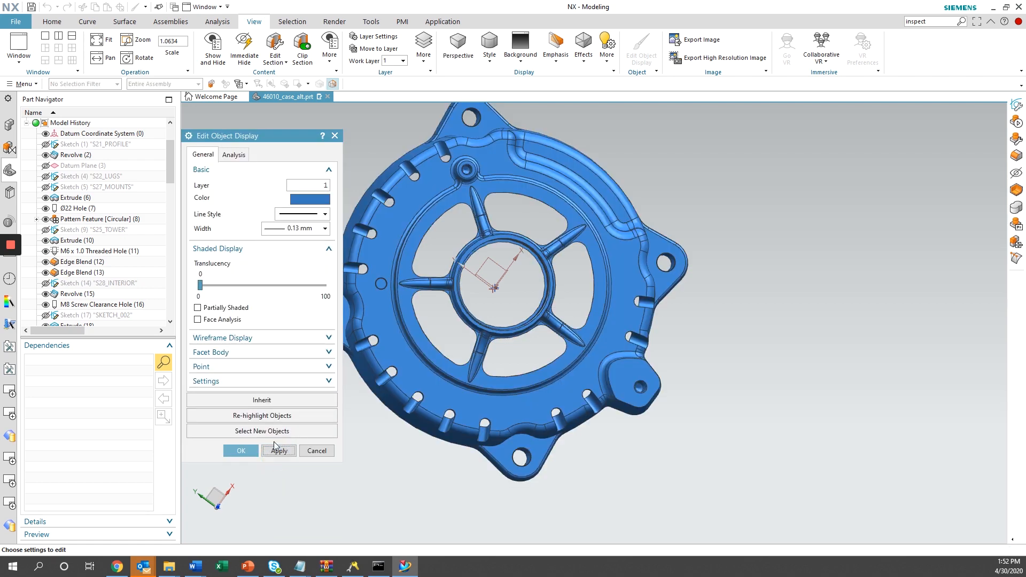
Trial translucency up to about 91 to see inside, then set the body back to opaque.
drag(200, 285, 258, 285)
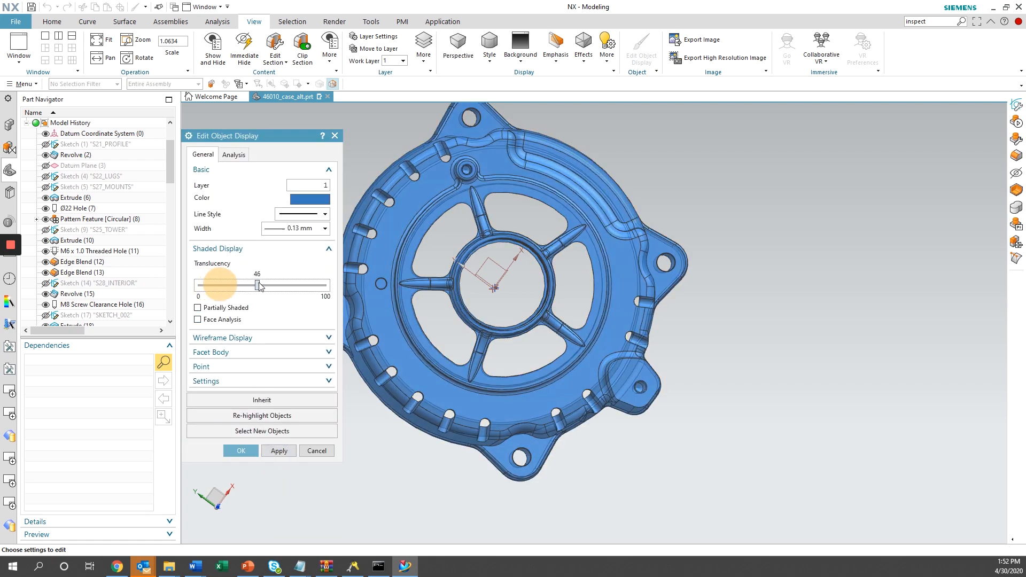
drag(255, 286, 312, 287)
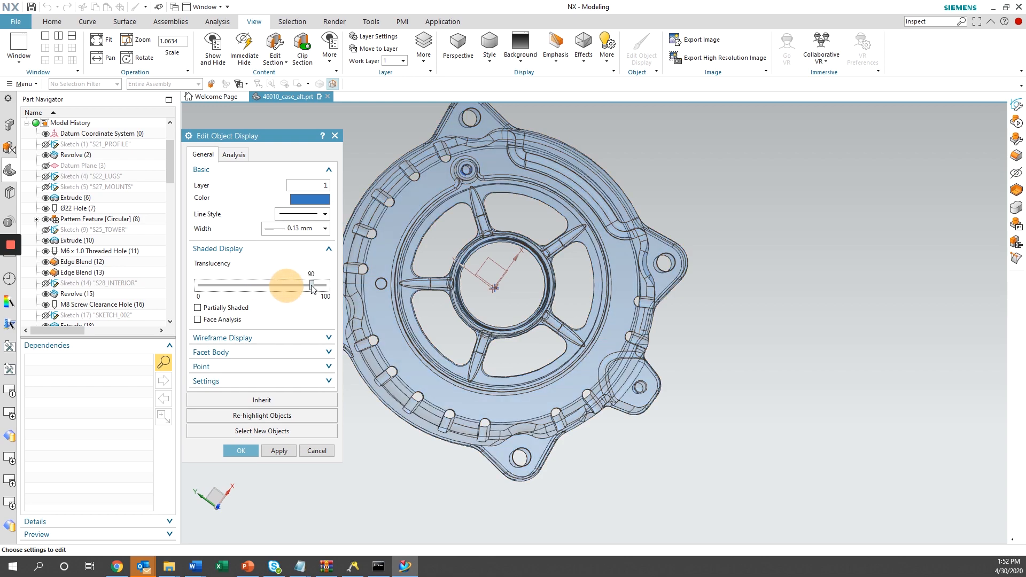
drag(493, 284, 461, 299)
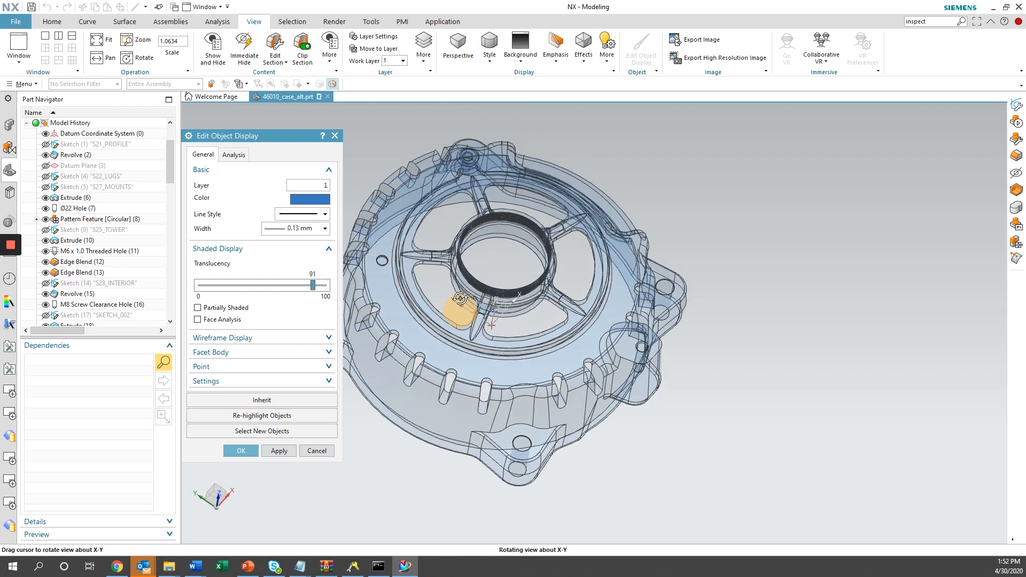
drag(462, 298, 451, 279)
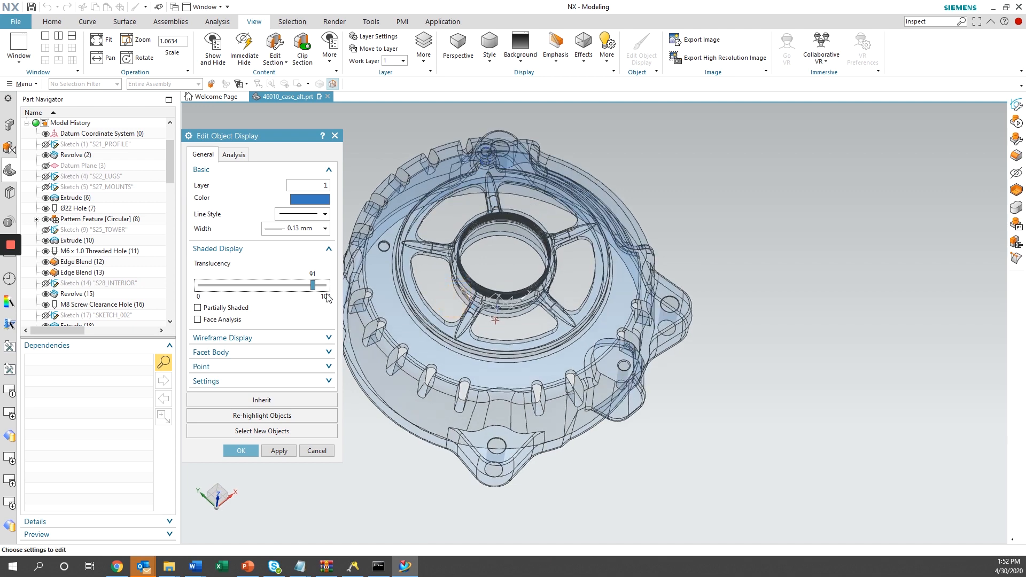
drag(293, 284, 199, 284)
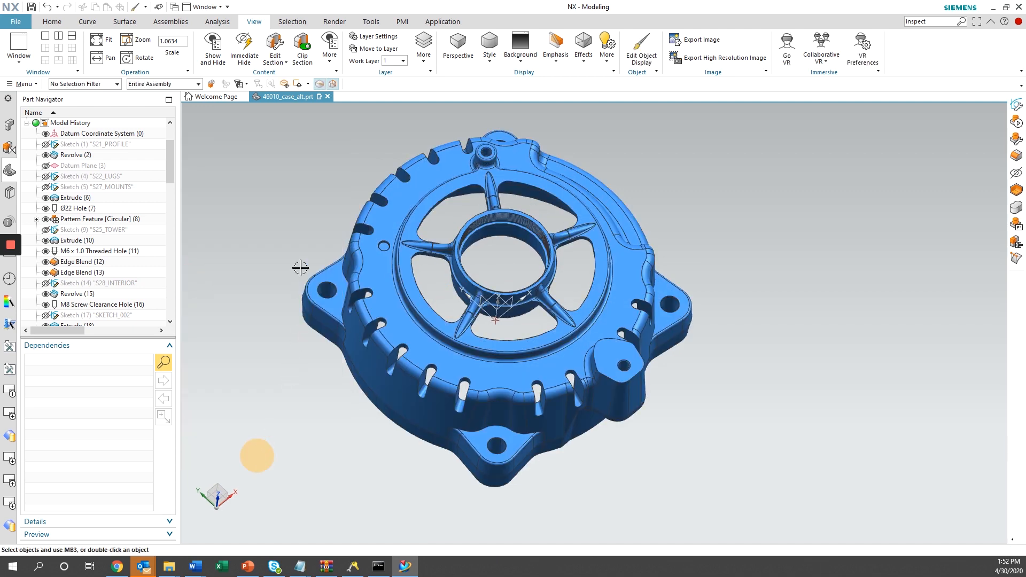
Start a View Section and sweep the cut plane deeper through the housing walls.
click(275, 48)
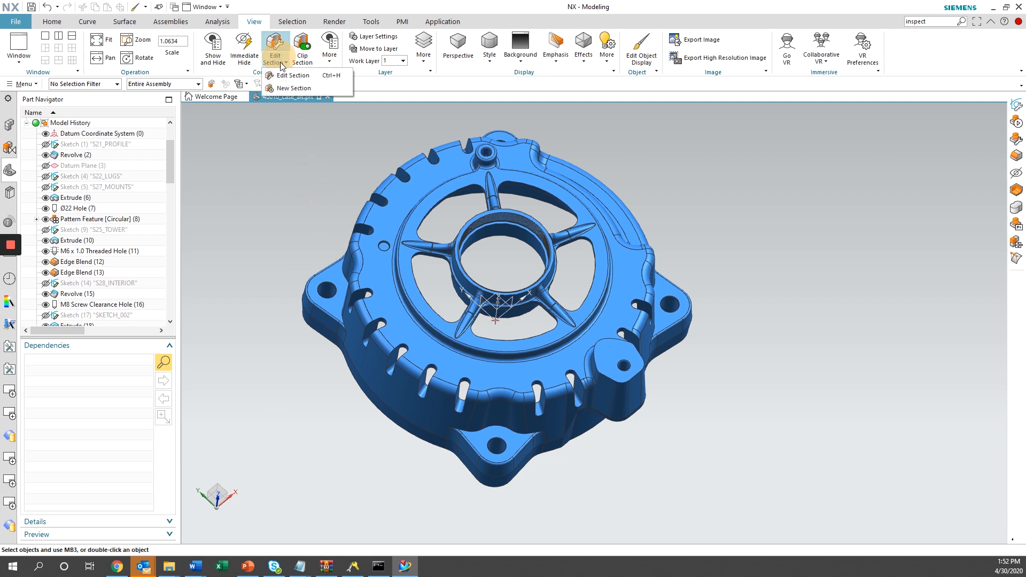
click(294, 87)
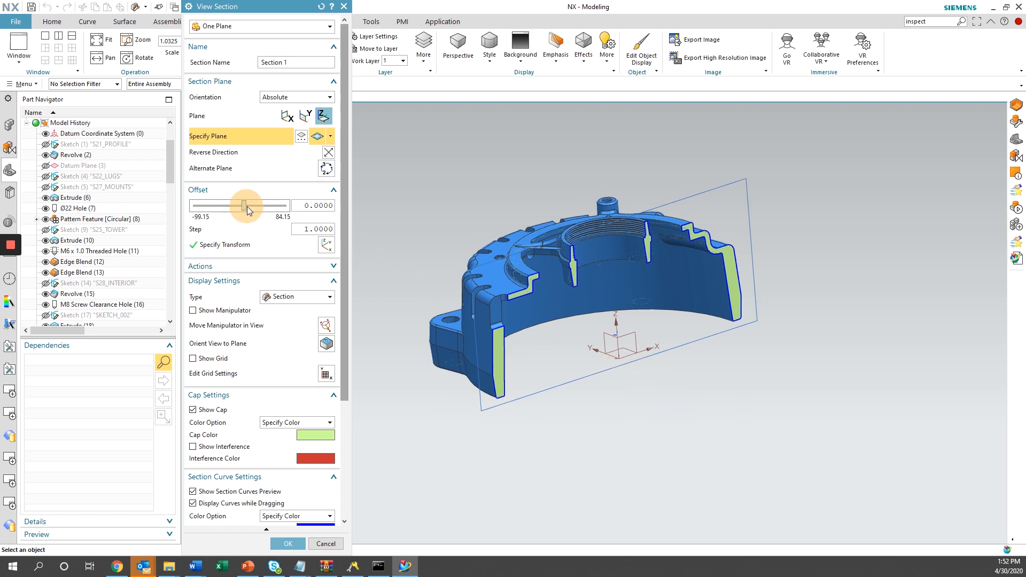
drag(247, 205, 266, 205)
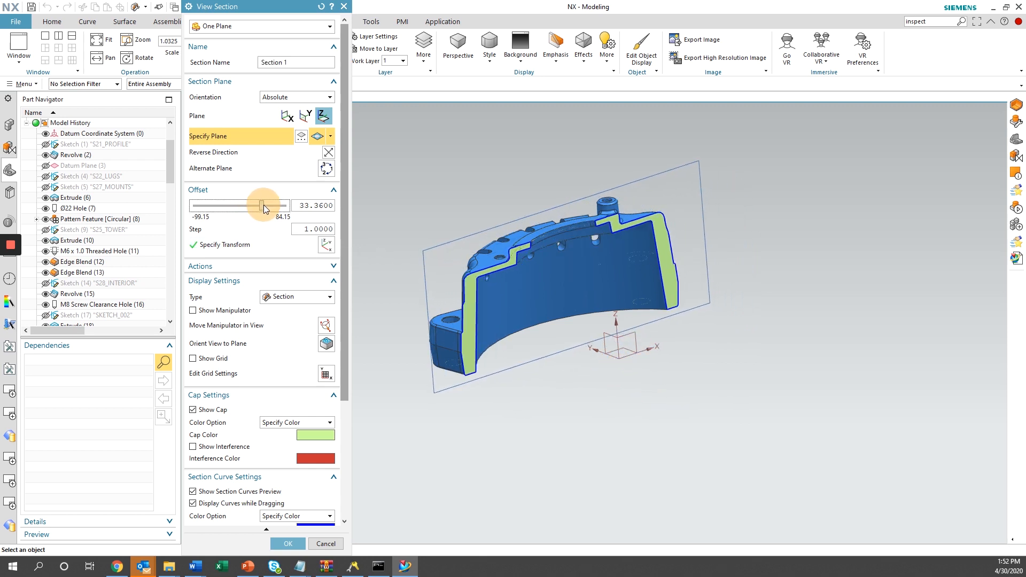
drag(263, 205, 273, 205)
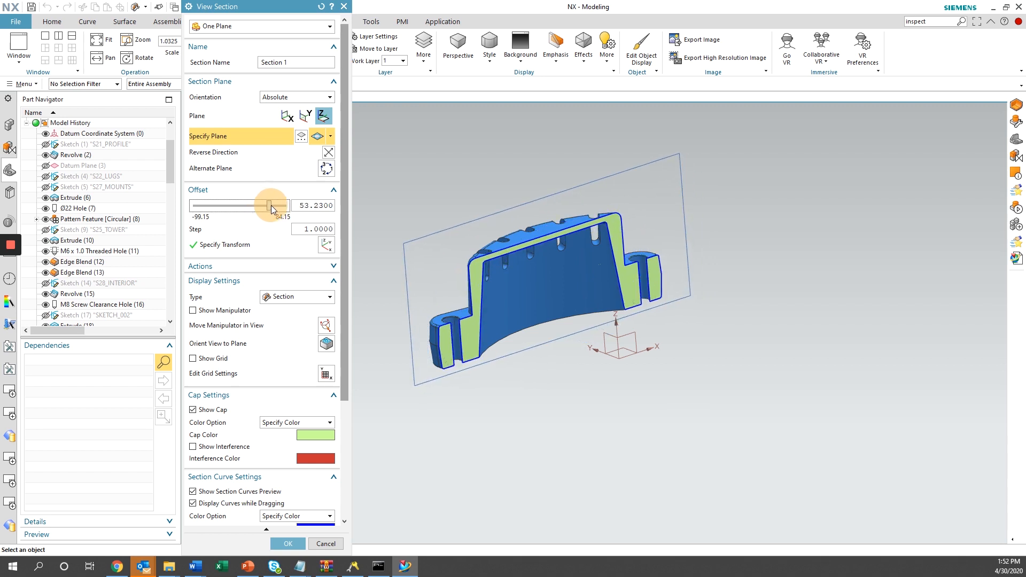
drag(270, 205, 250, 205)
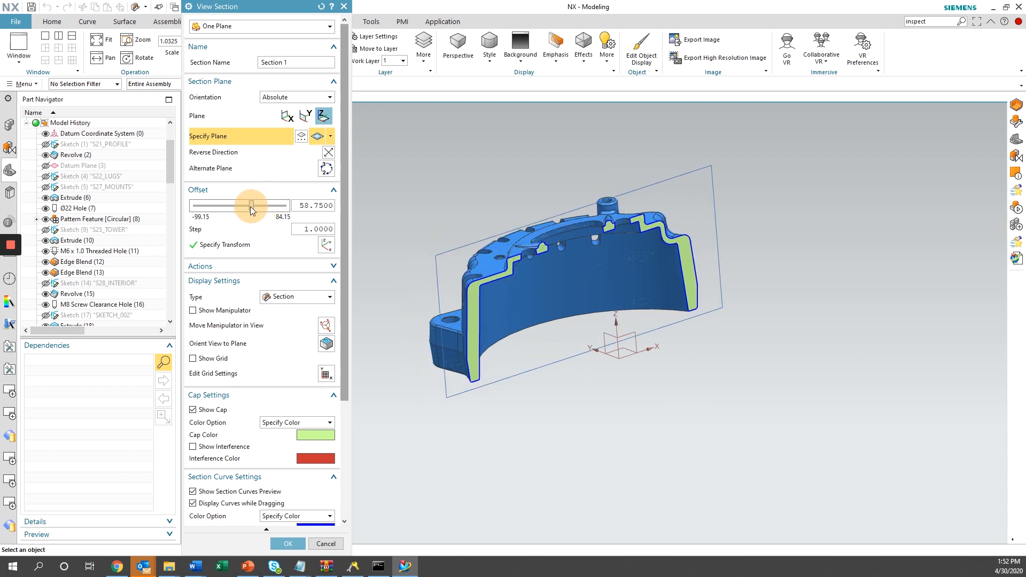
Sweep the section back to the near edge, end sectioning and view the full housing from above.
drag(252, 205, 225, 206)
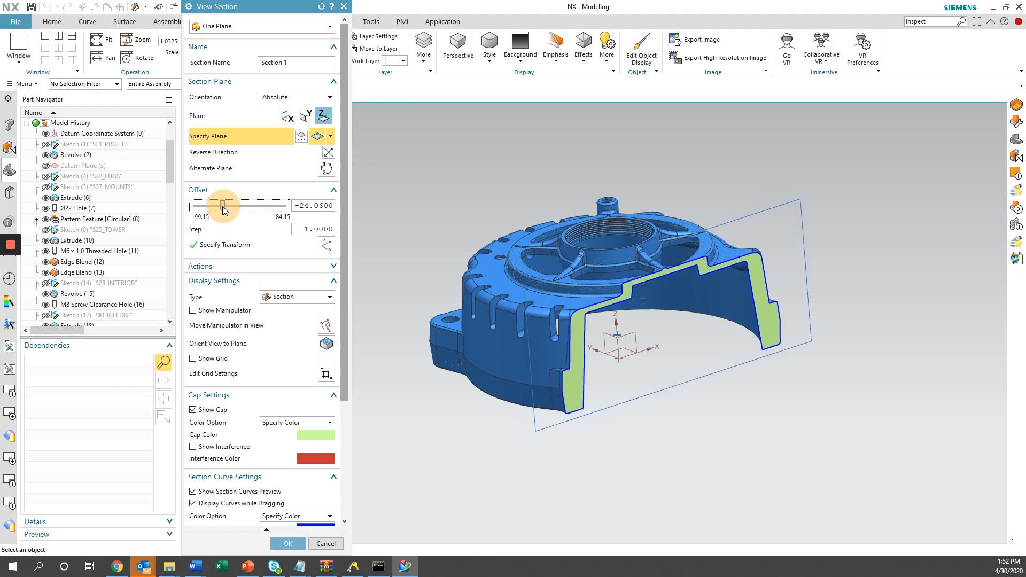
drag(229, 205, 207, 205)
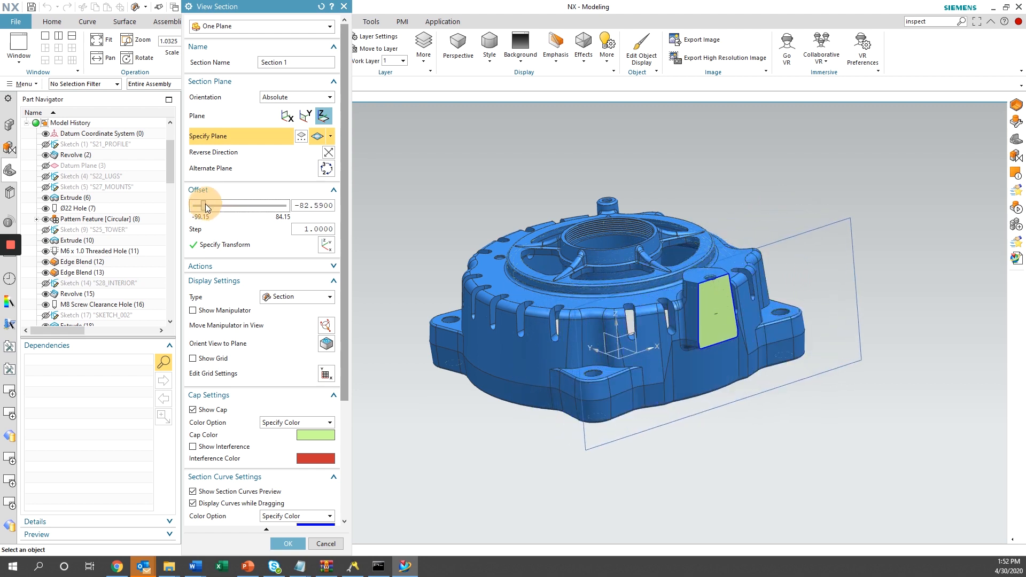
drag(206, 205, 194, 205)
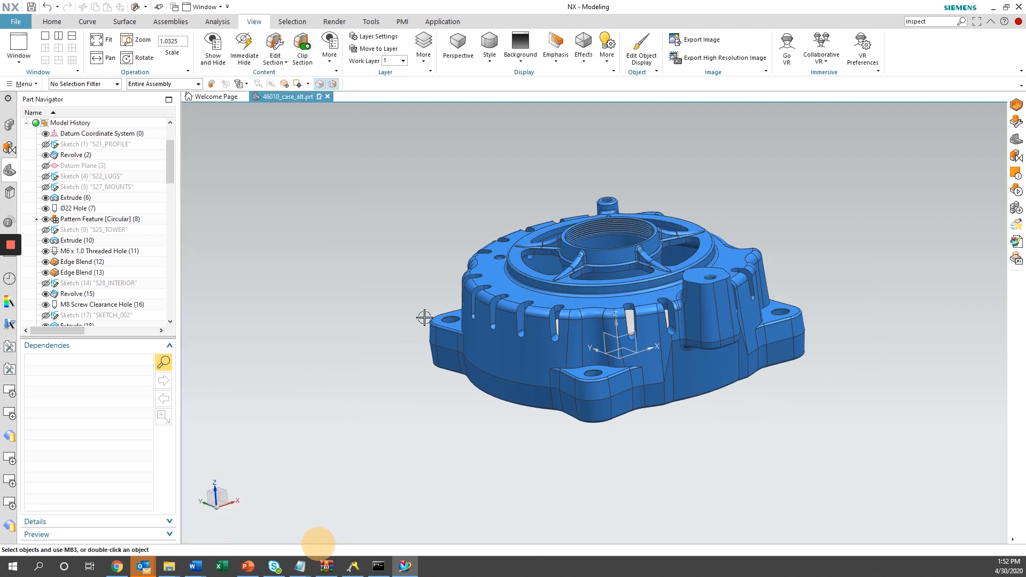
drag(424, 319, 362, 275)
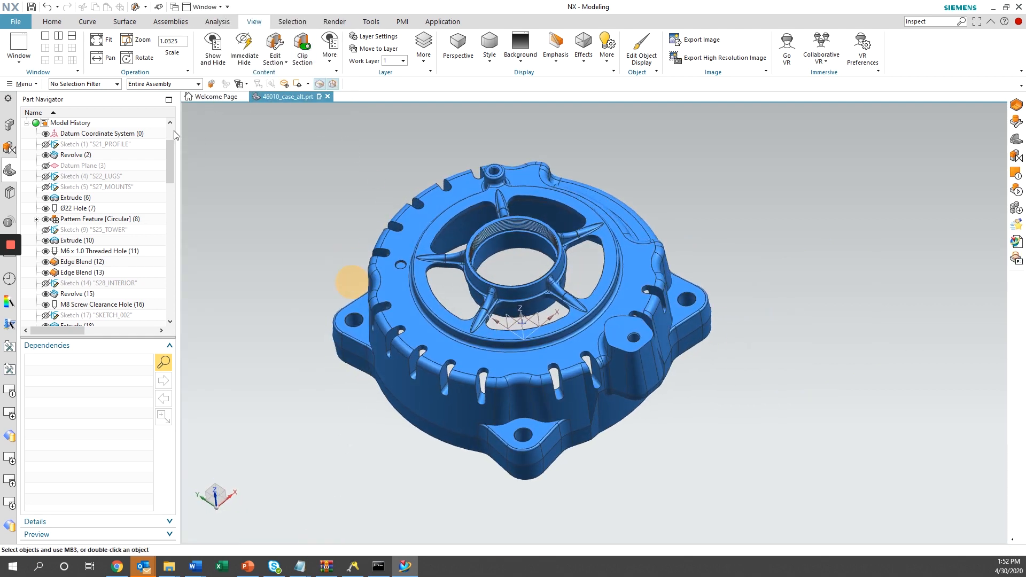
click(216, 21)
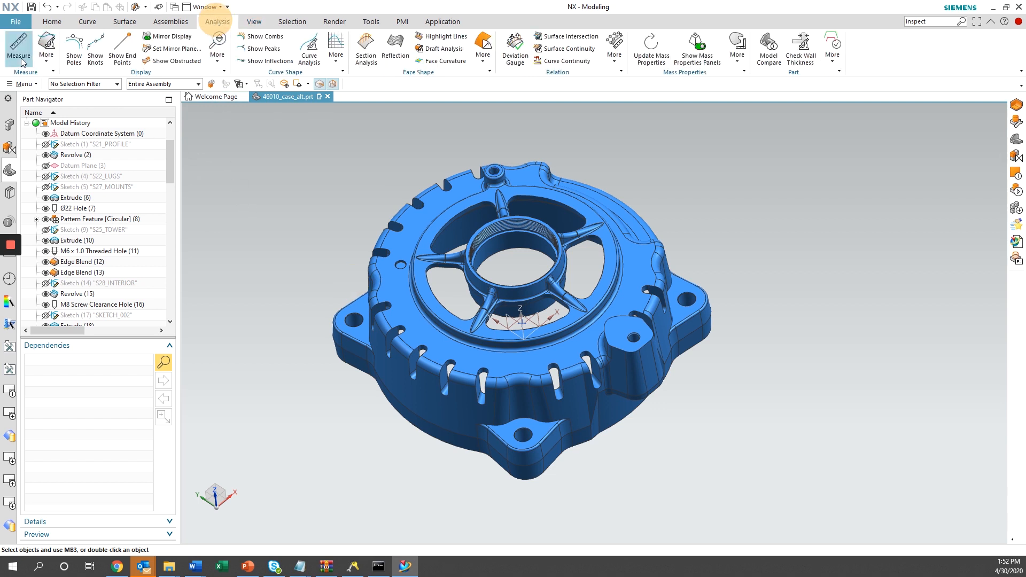
click(47, 56)
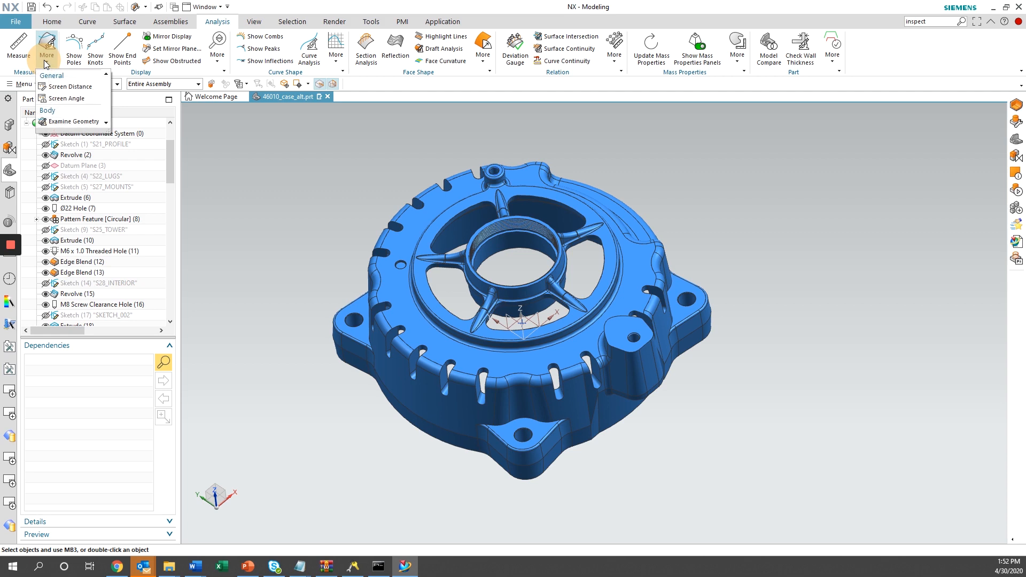
click(62, 122)
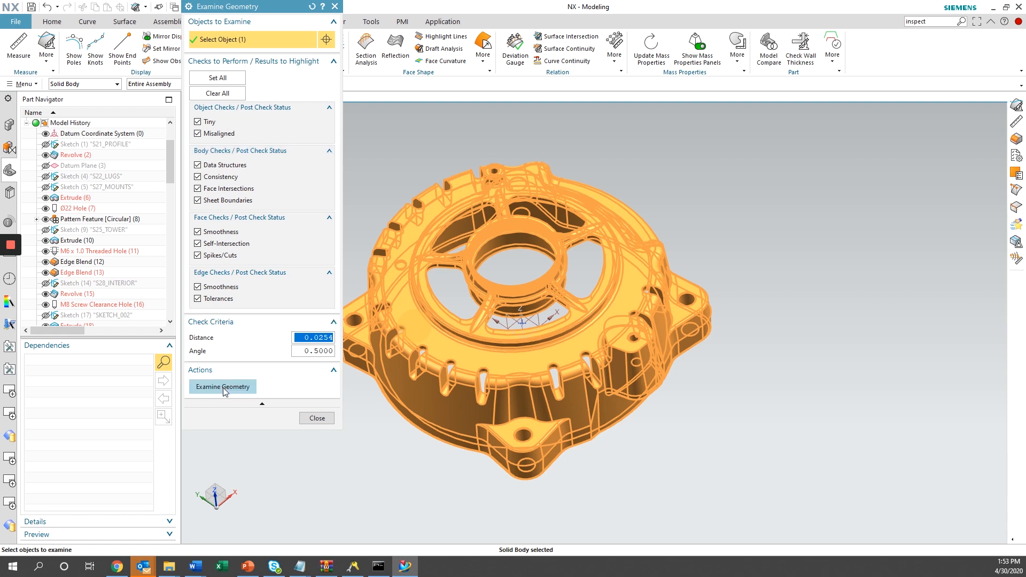
click(222, 387)
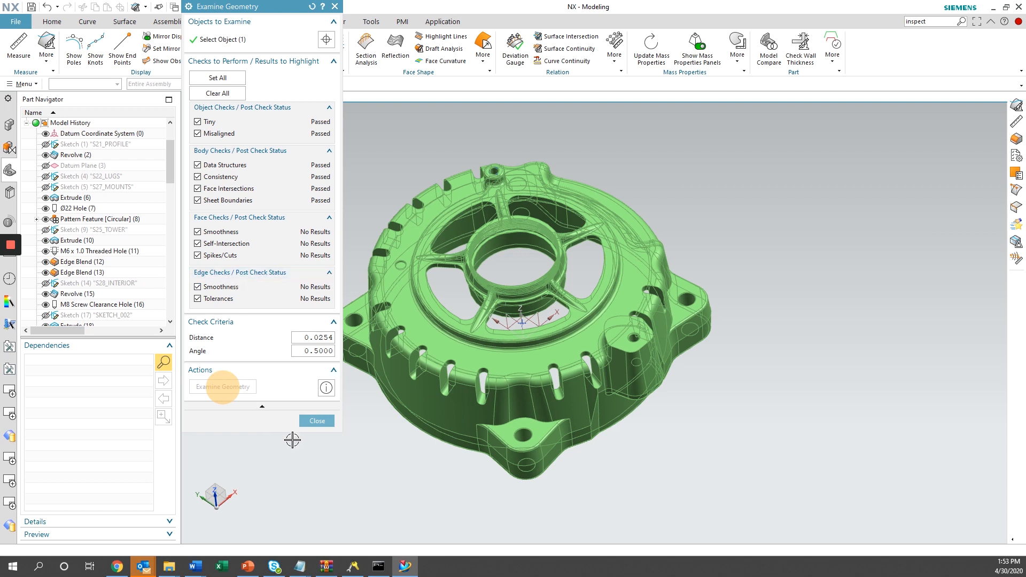
click(316, 421)
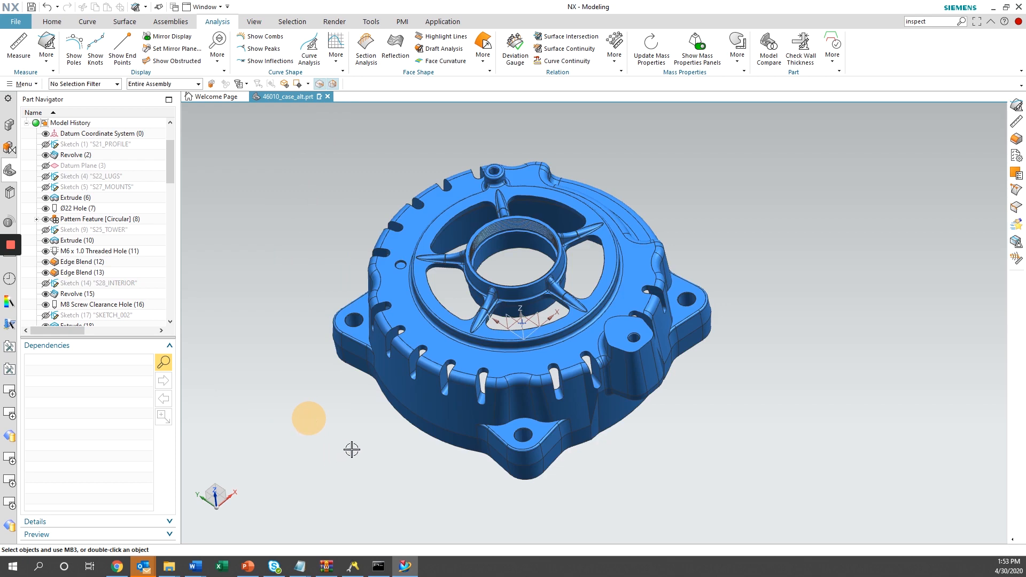
mouse_move(171, 158)
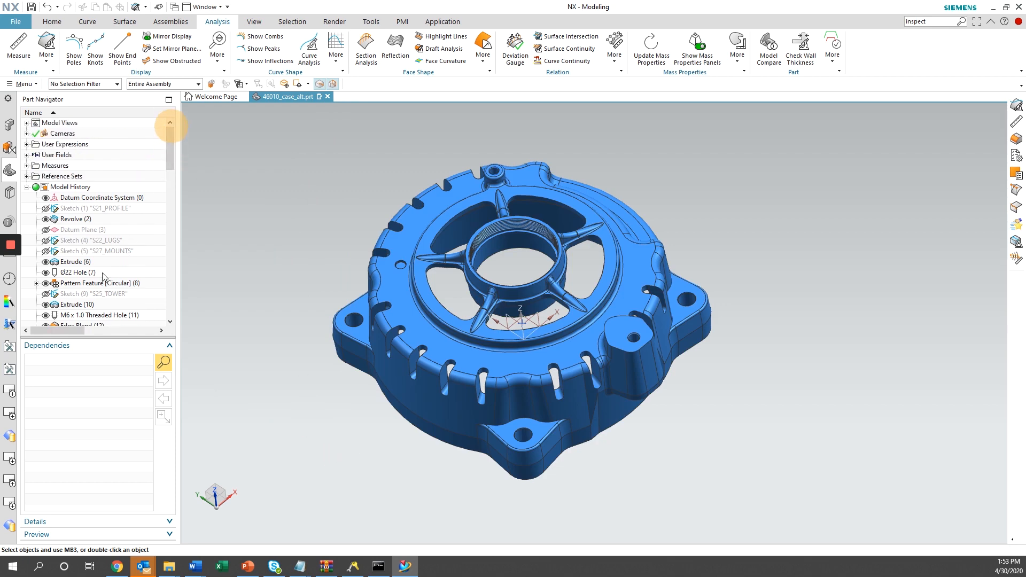
click(71, 218)
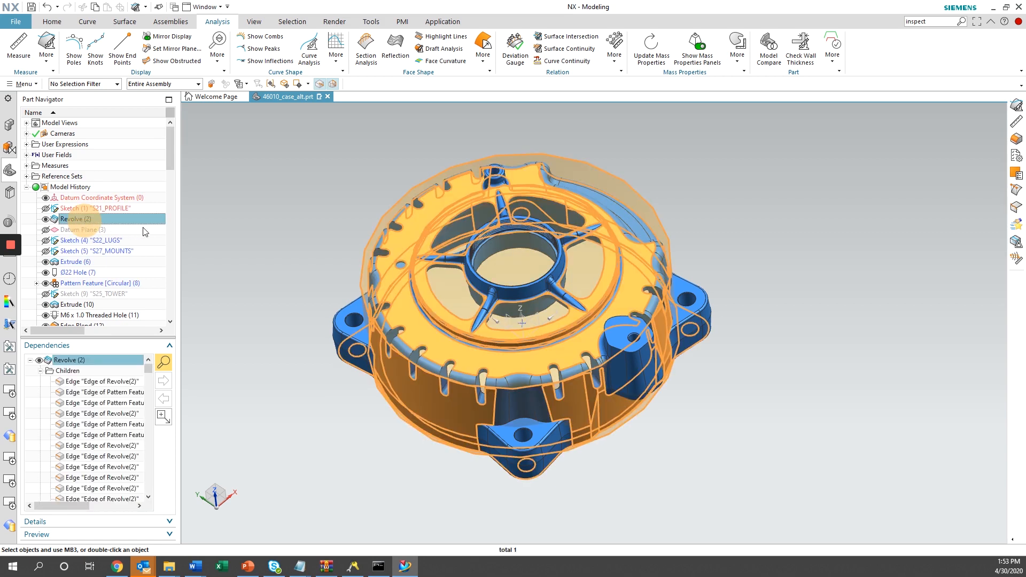
mouse_move(276, 288)
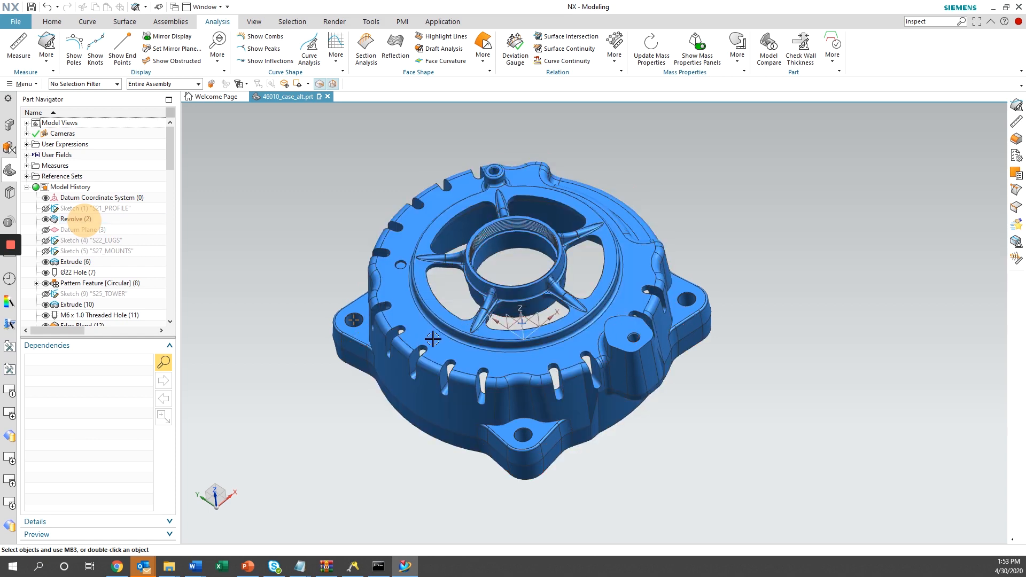
click(101, 282)
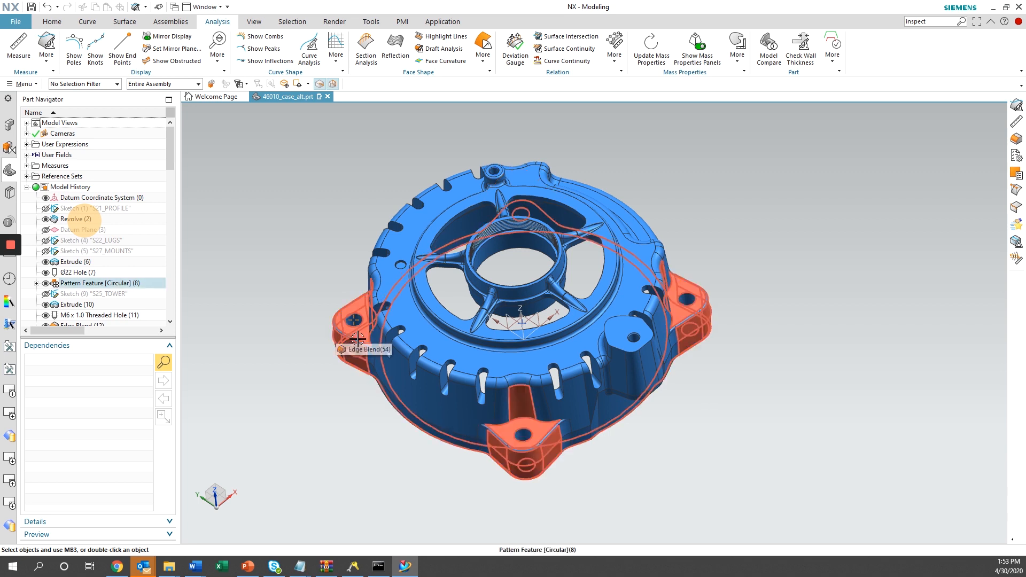
mouse_move(357, 318)
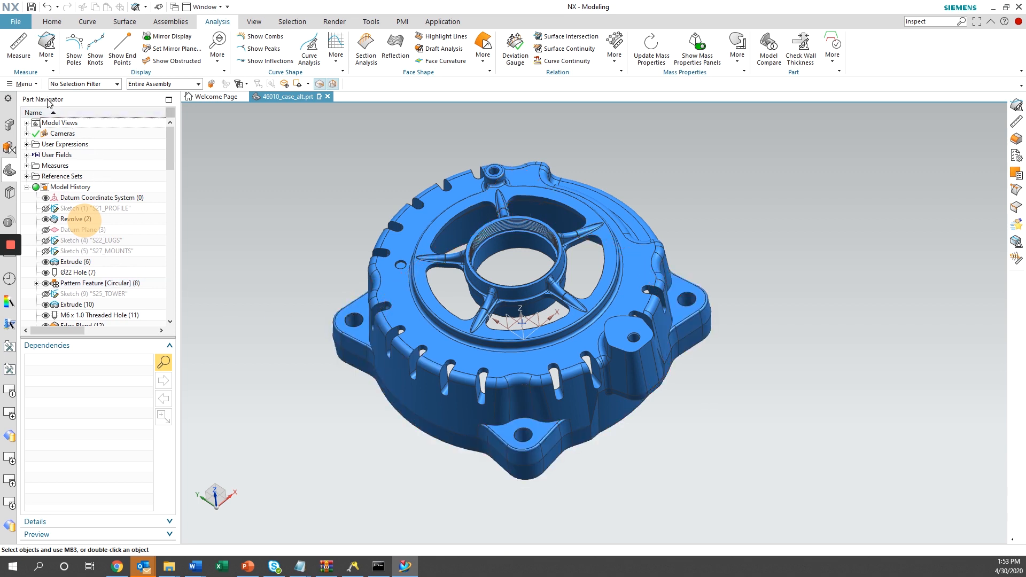
click(21, 83)
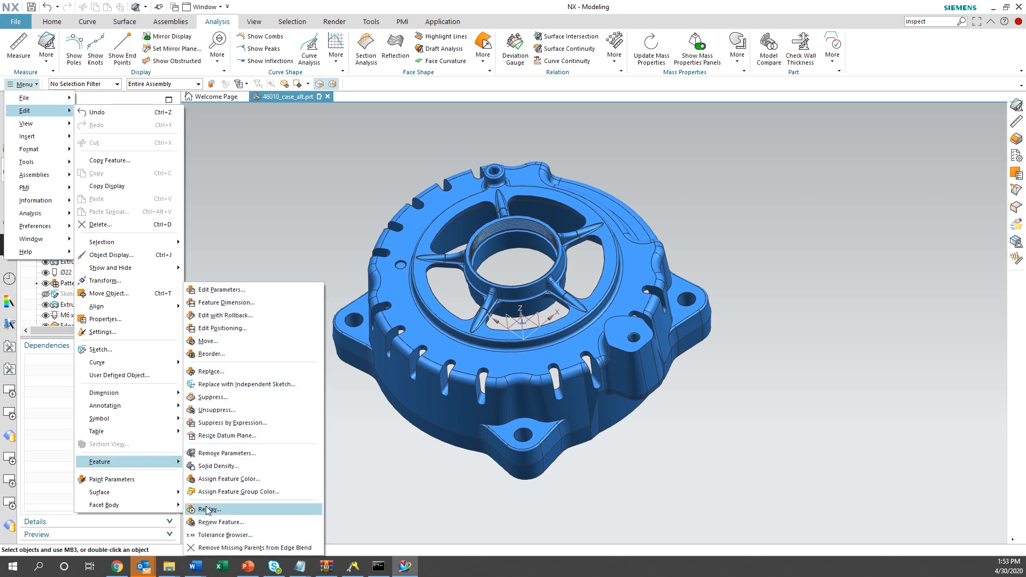
Start Feature Replay from the first feature and step forward through the early features.
click(209, 509)
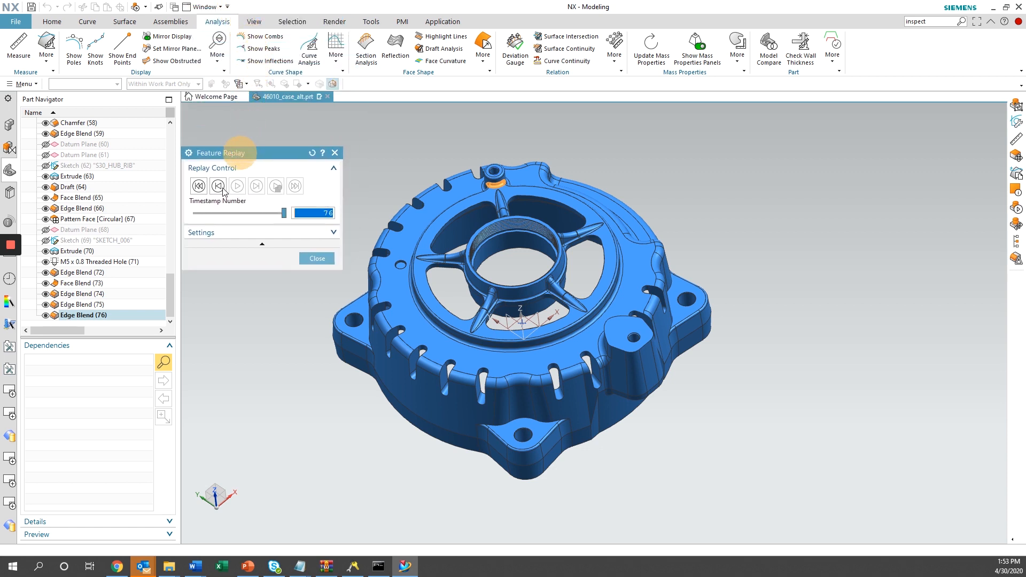
click(218, 186)
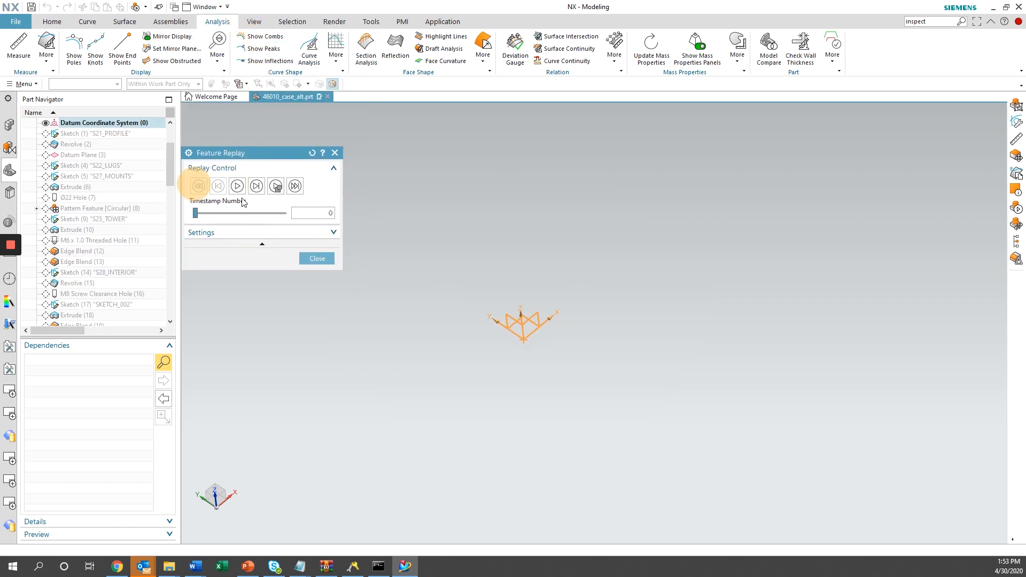
click(238, 186)
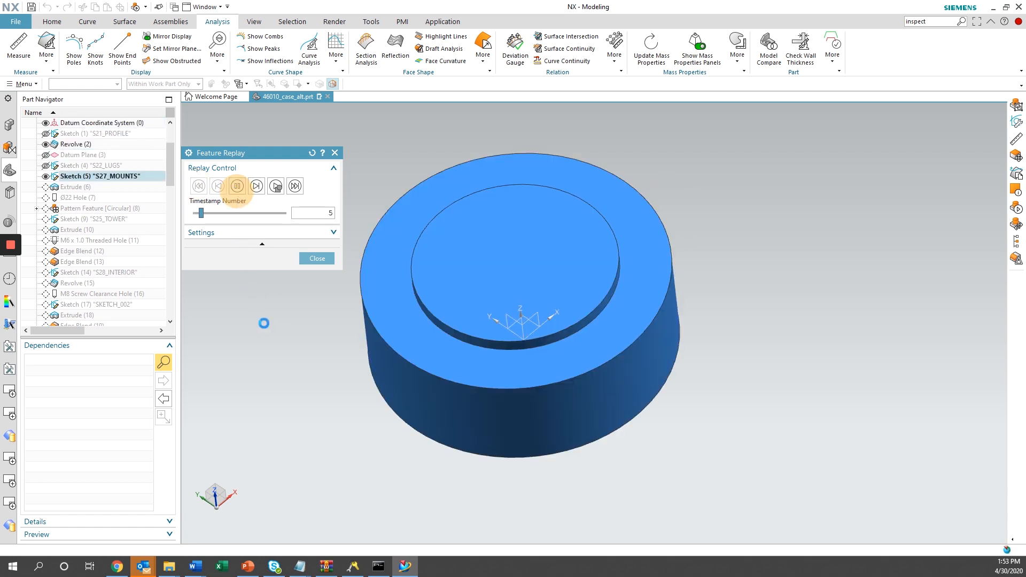
click(256, 186)
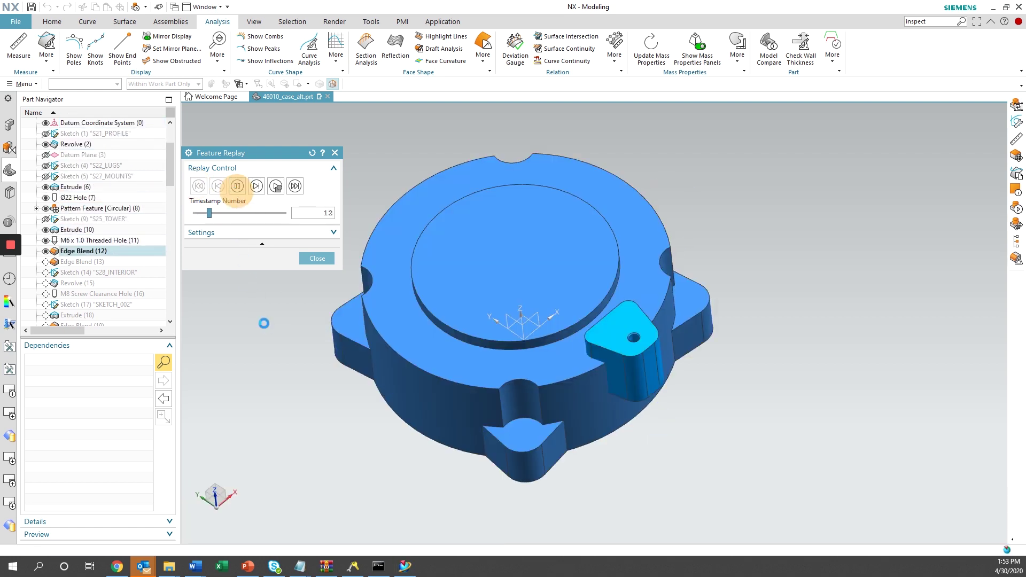
click(257, 185)
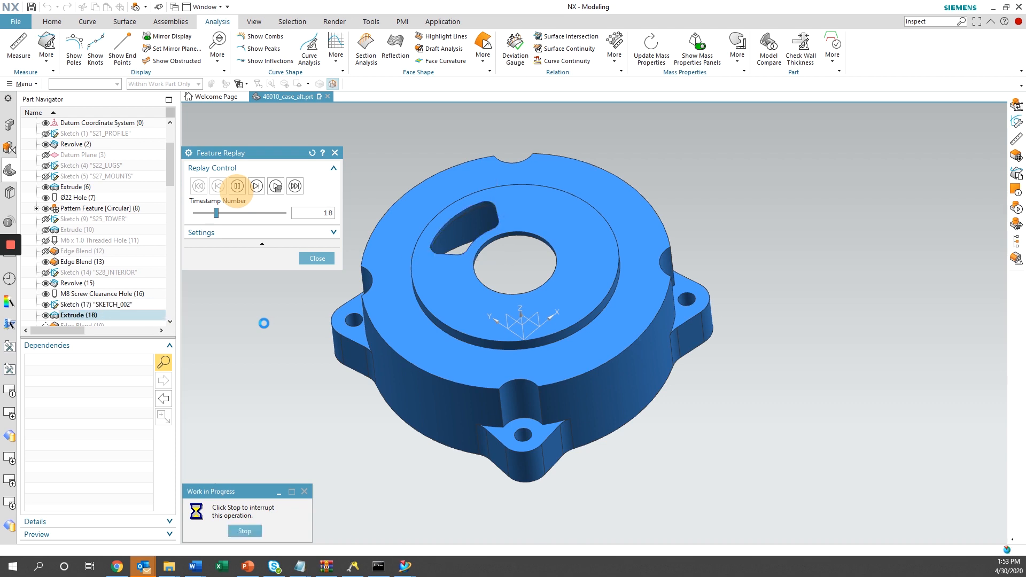
click(256, 186)
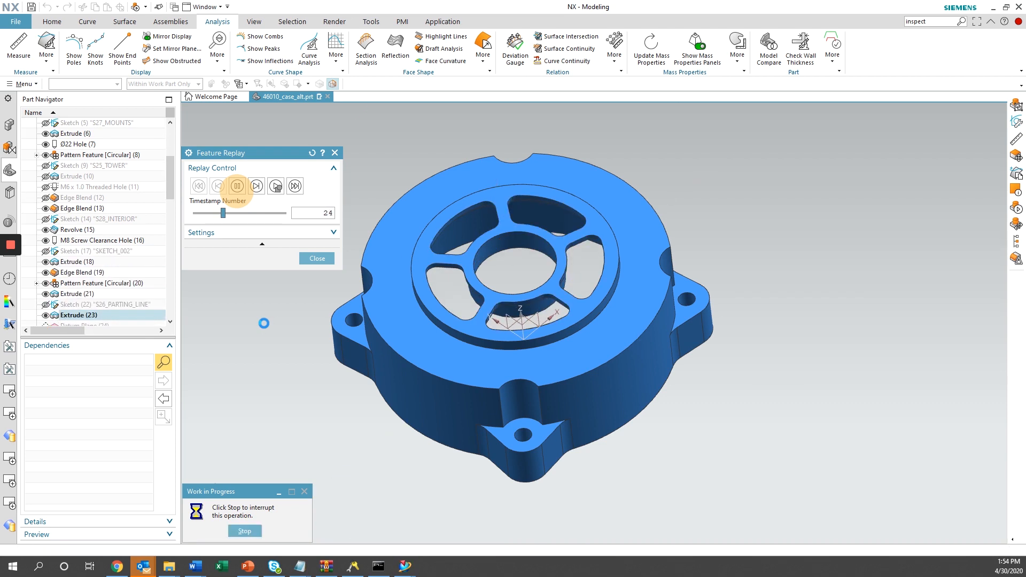
Play the replay through to feature 76, the final edge blend, and close it.
click(256, 186)
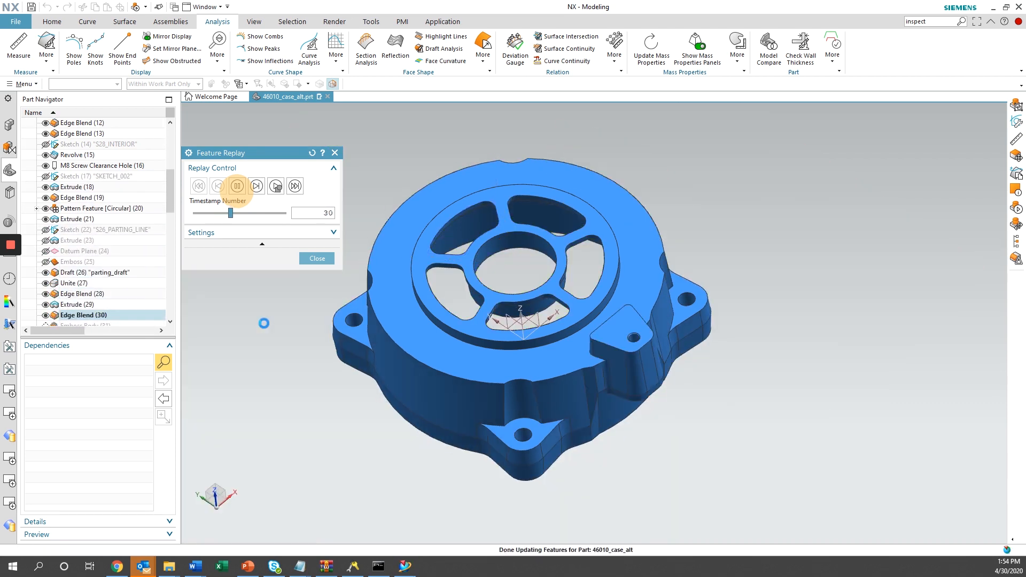
click(256, 186)
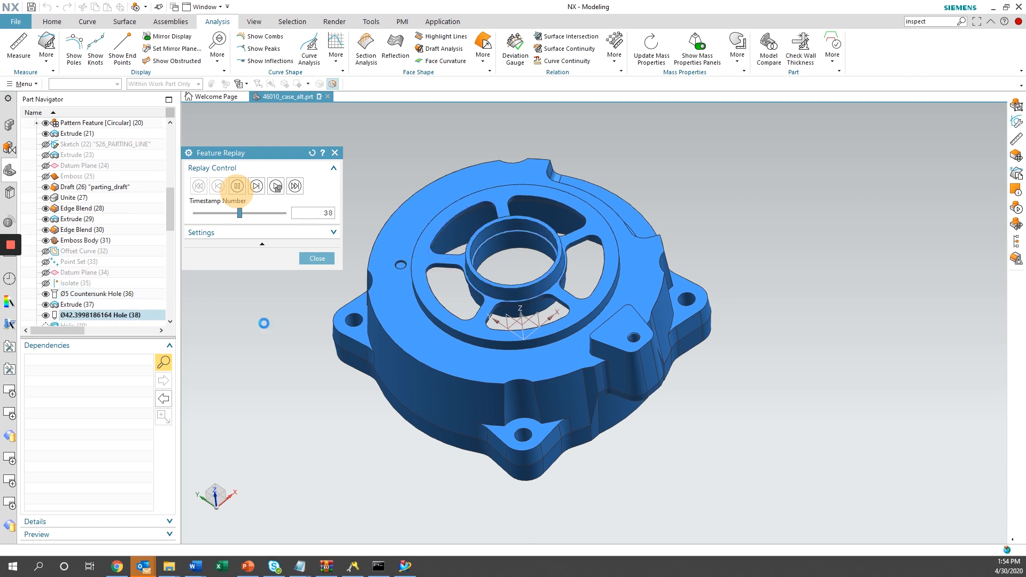
click(257, 186)
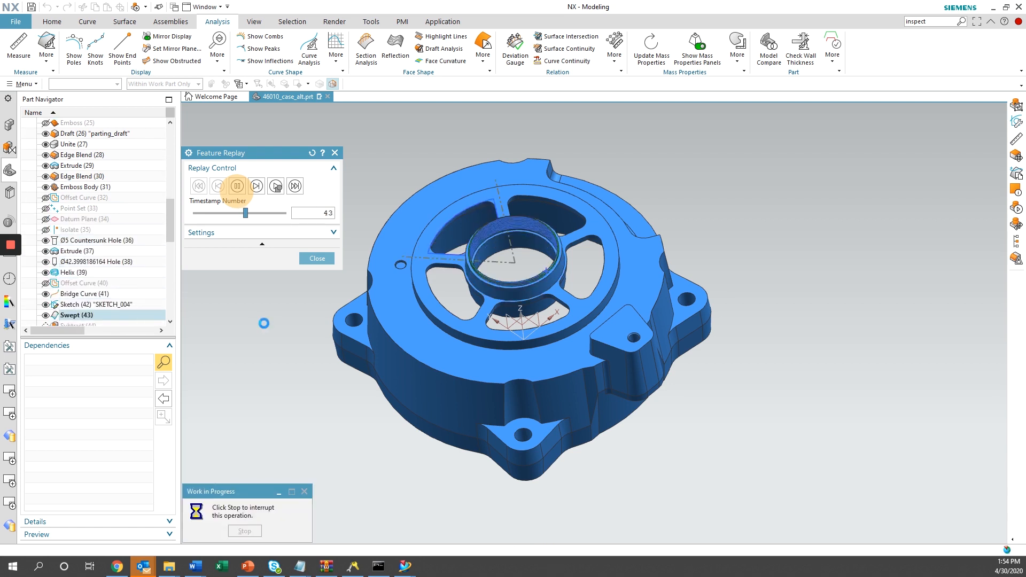
click(256, 186)
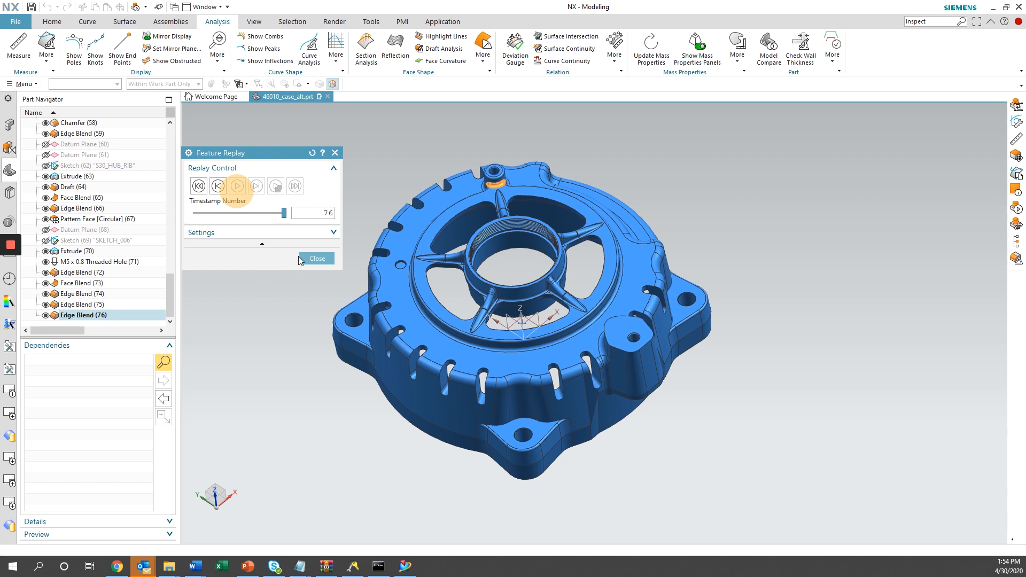
click(316, 258)
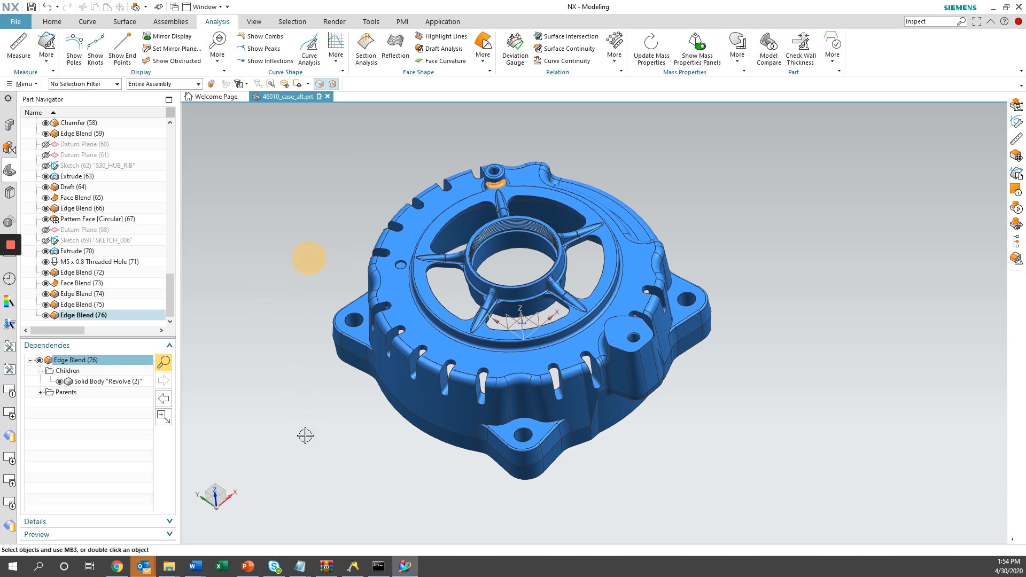
mouse_move(387, 431)
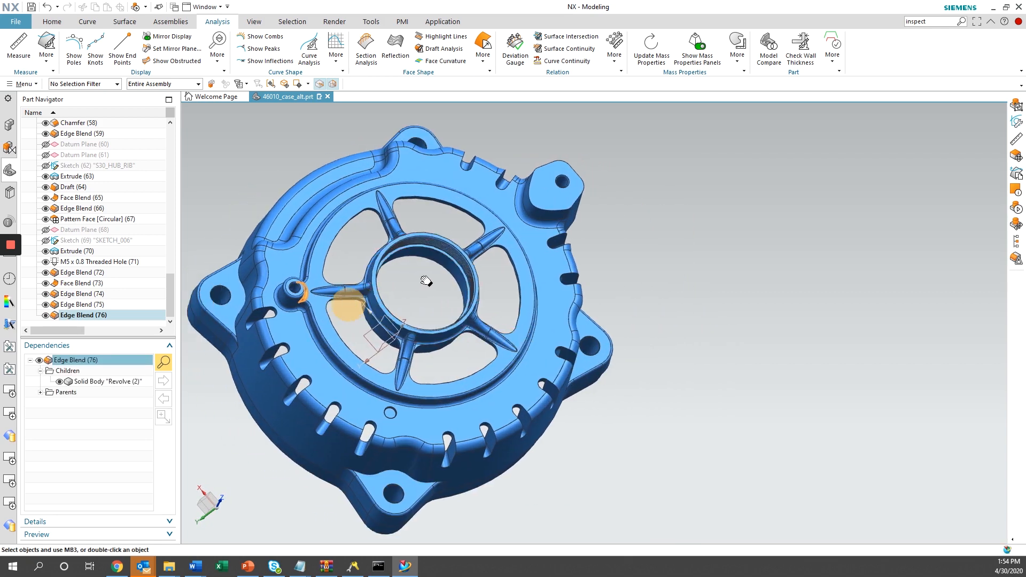
Orbit to the spoke side and pick SKETCH_002 behind the spoke opening in the Part Navigator.
drag(426, 281, 398, 364)
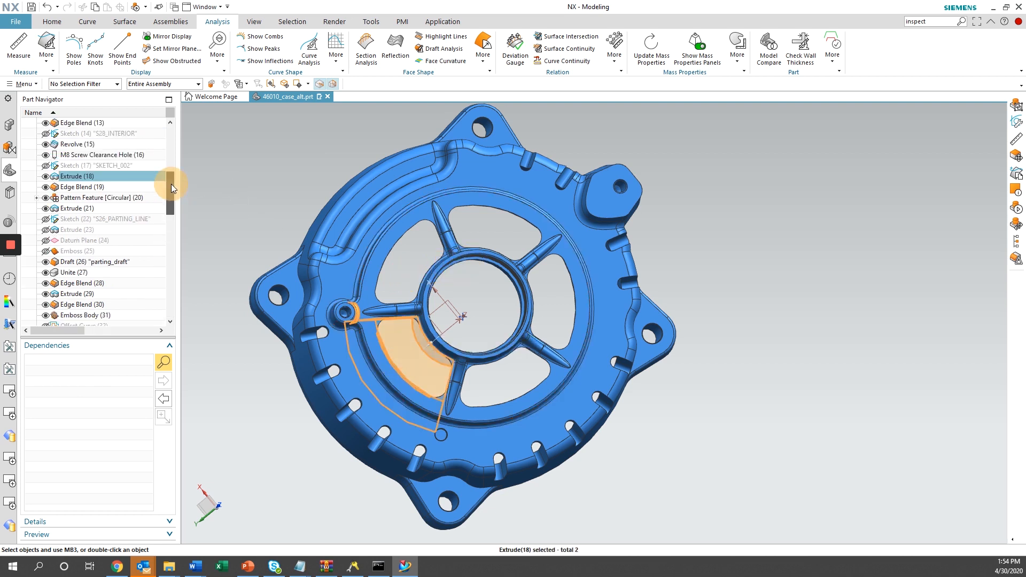
click(80, 165)
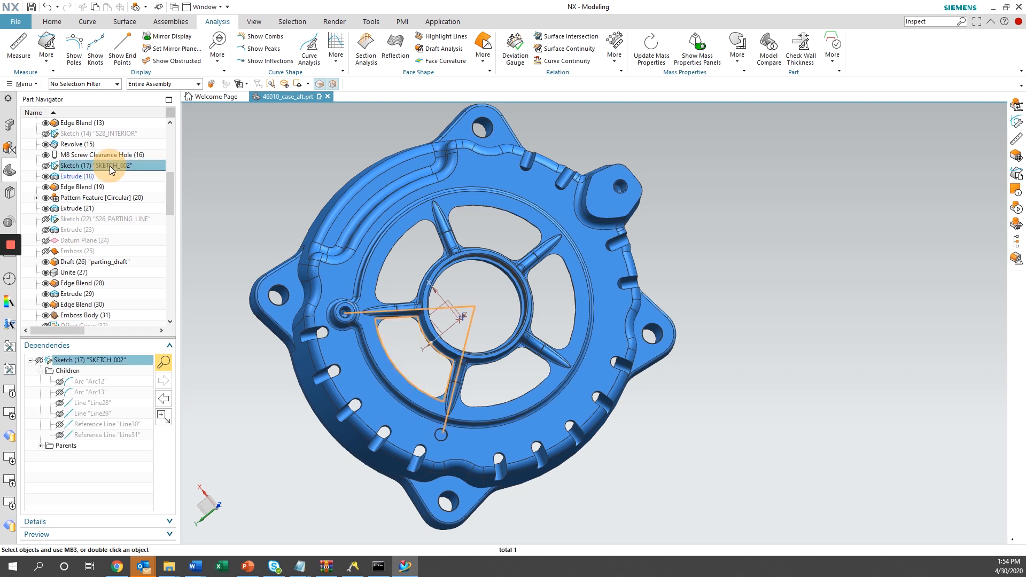
Edit SKETCH_002 and change angle p610 from 360/5 to 360/6, giving 60 degrees.
double_click(109, 166)
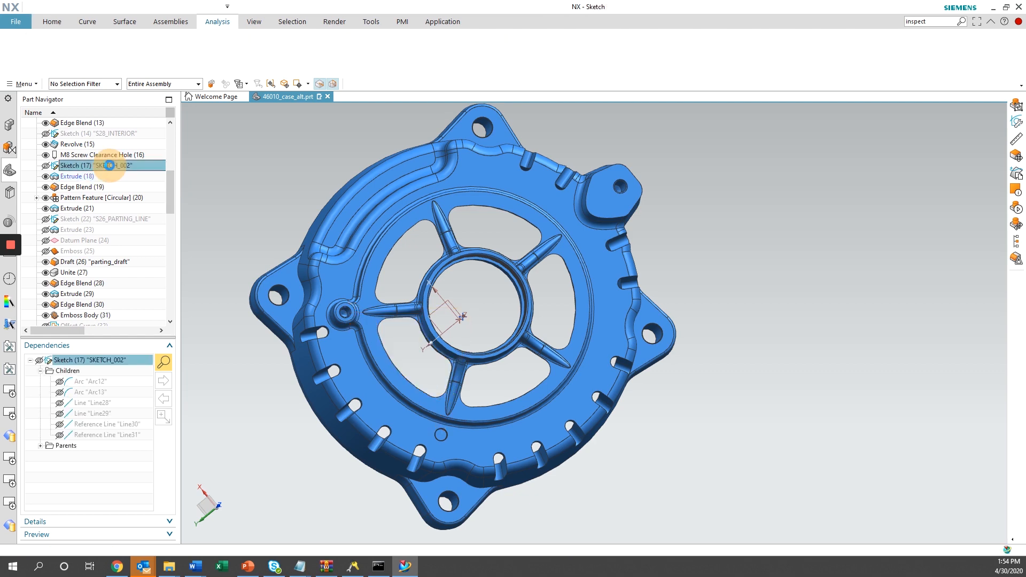
double_click(72, 165)
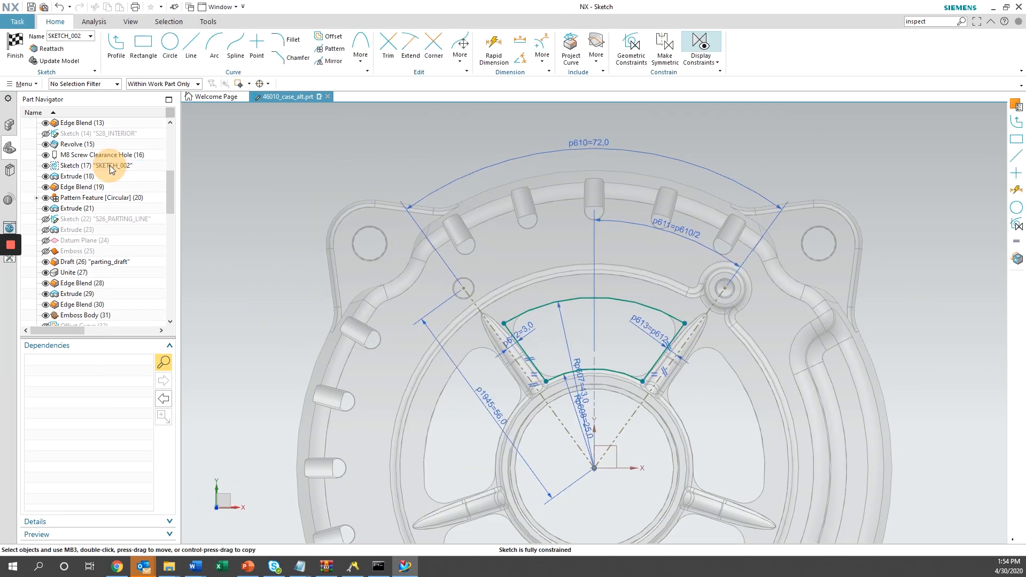
mouse_move(291, 339)
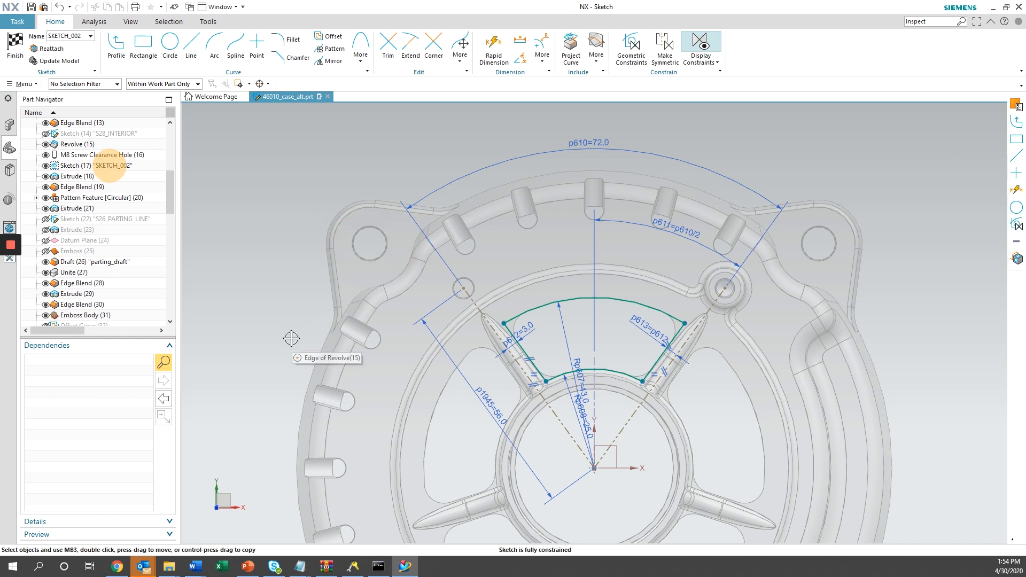
mouse_move(310, 279)
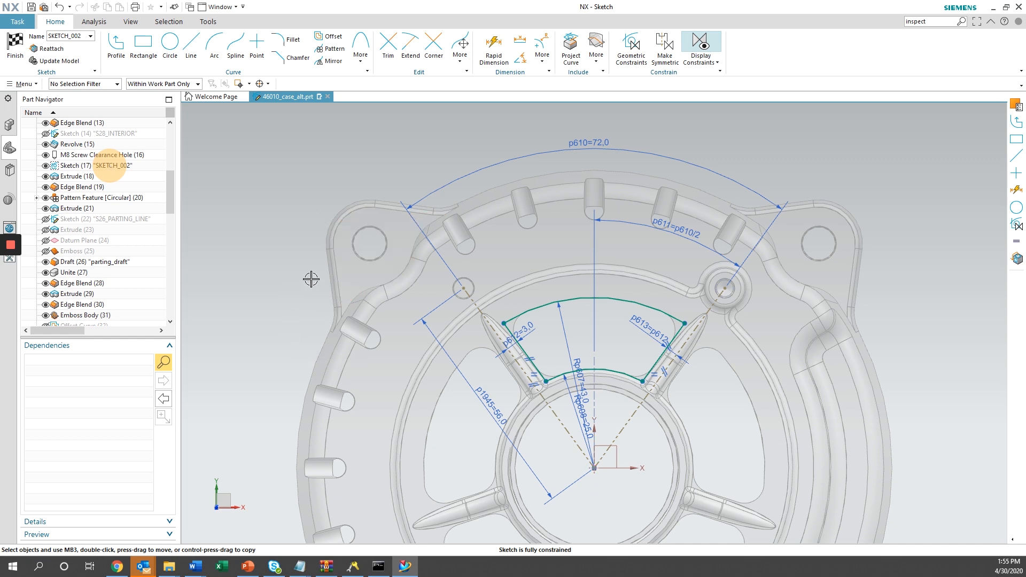
mouse_move(440, 129)
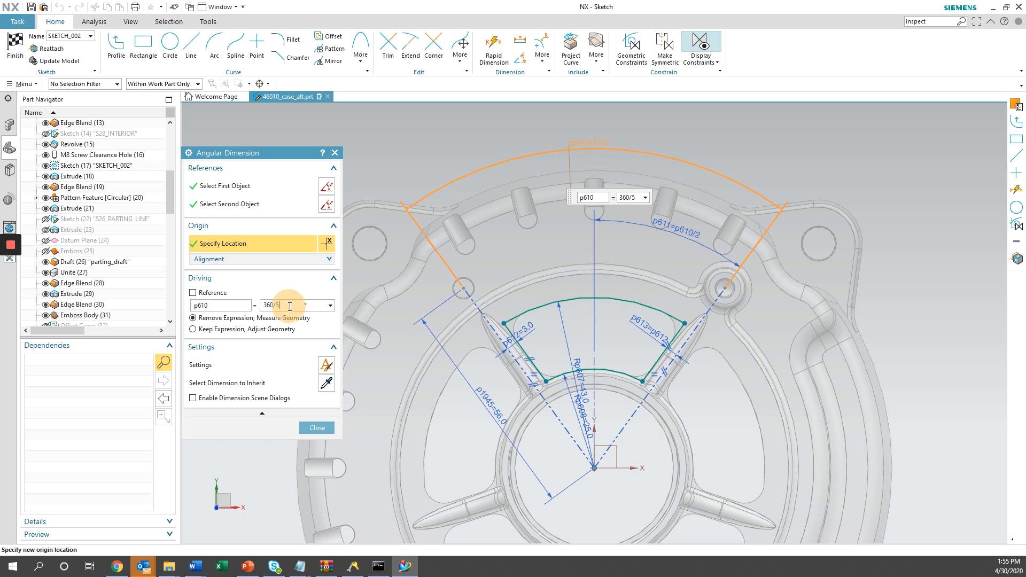
key(Backspace)
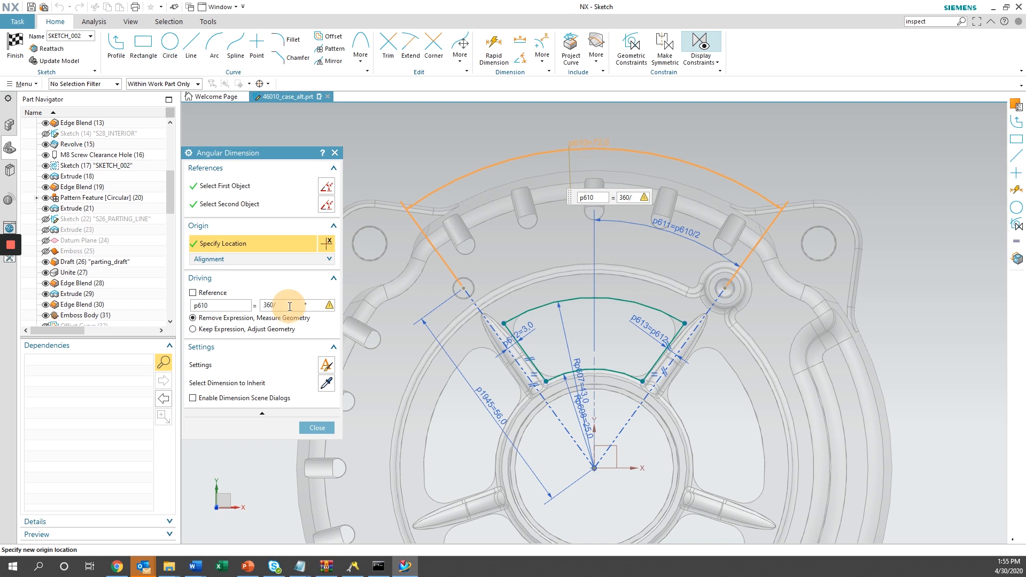
text(6)
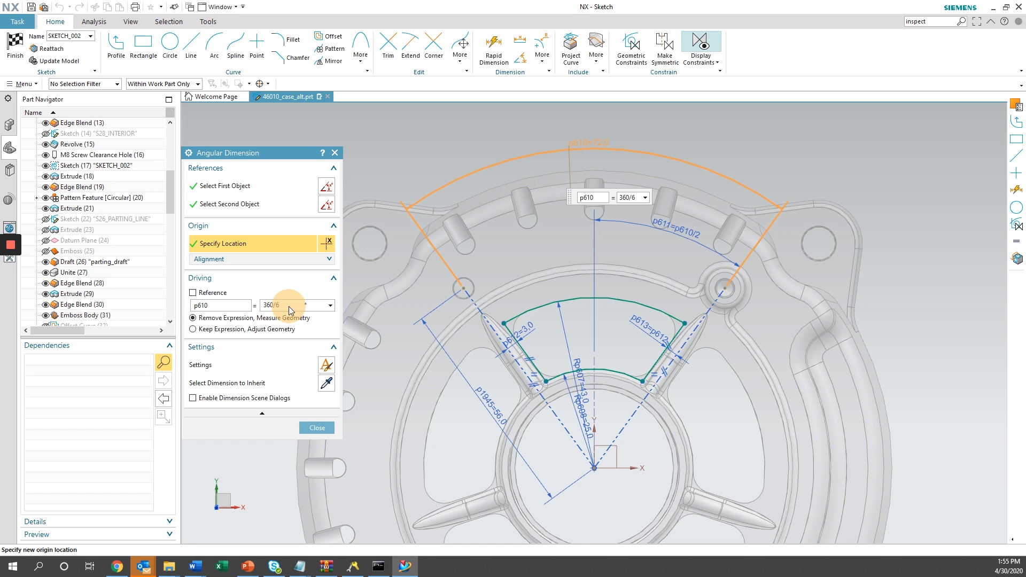
click(316, 428)
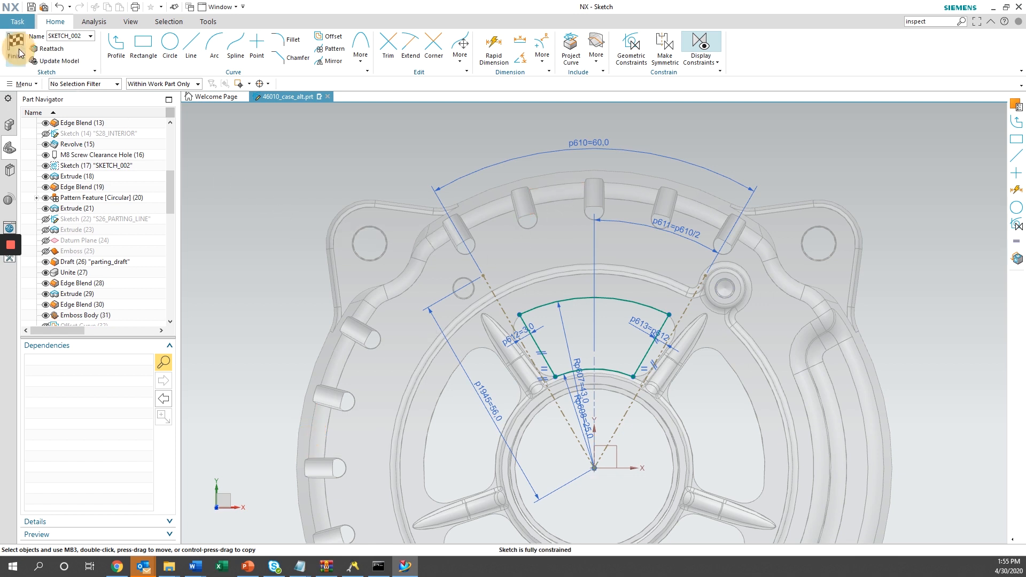
Finish the spoke sketch, then pick the M5 threaded hole and its positioning sketch SKETCH_006.
click(17, 42)
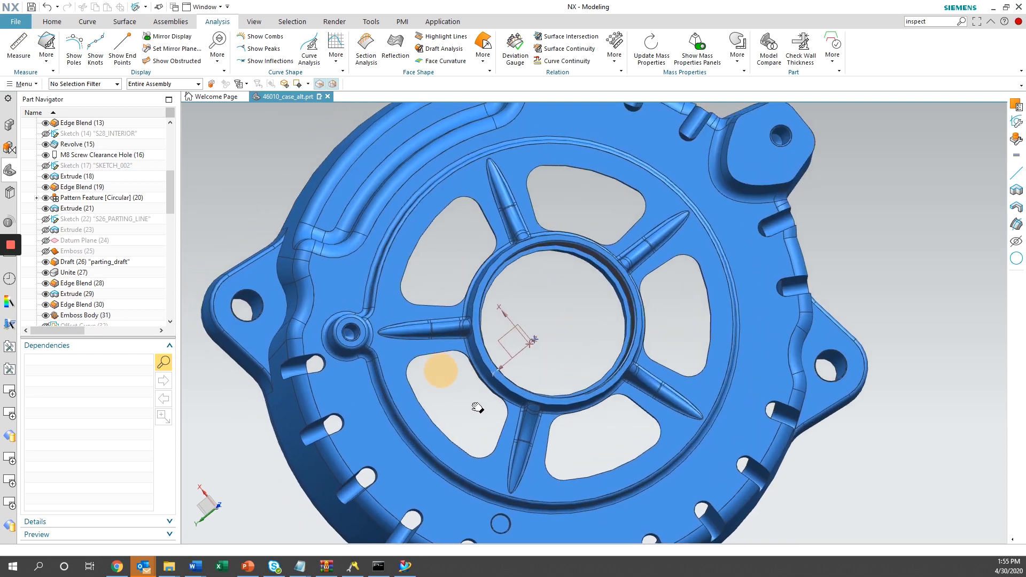
mouse_move(337, 333)
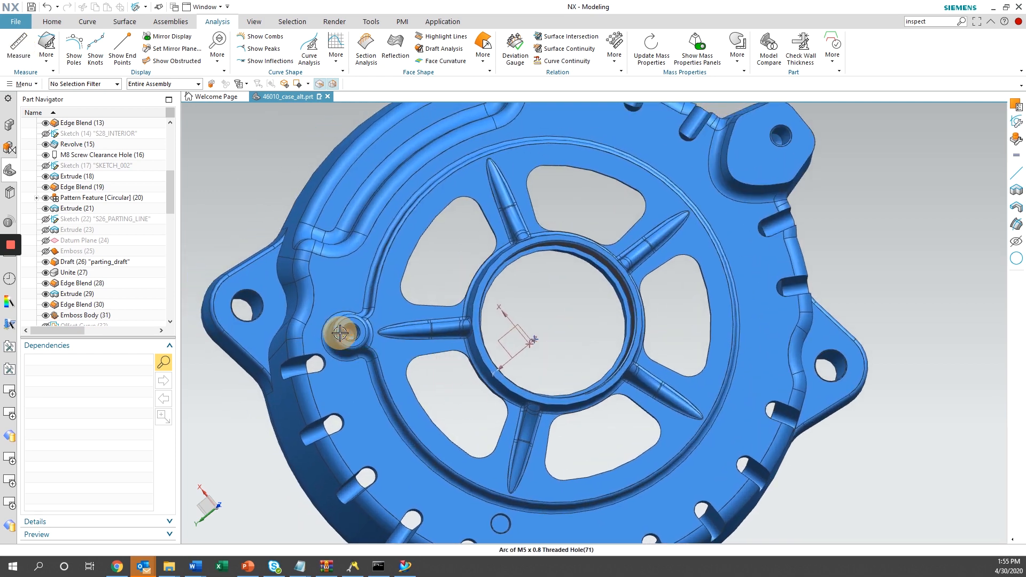
click(339, 334)
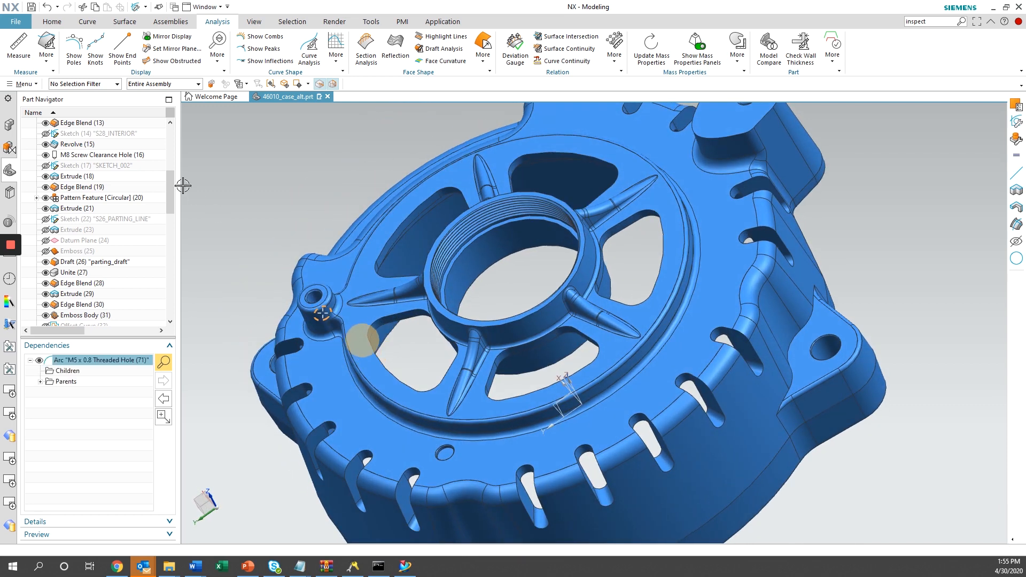
mouse_move(312, 293)
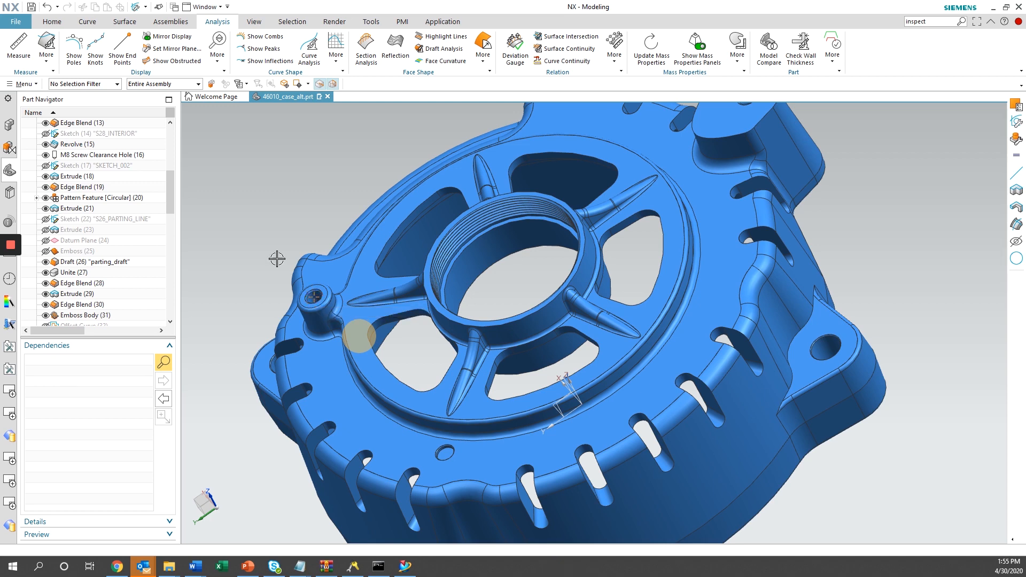
click(314, 297)
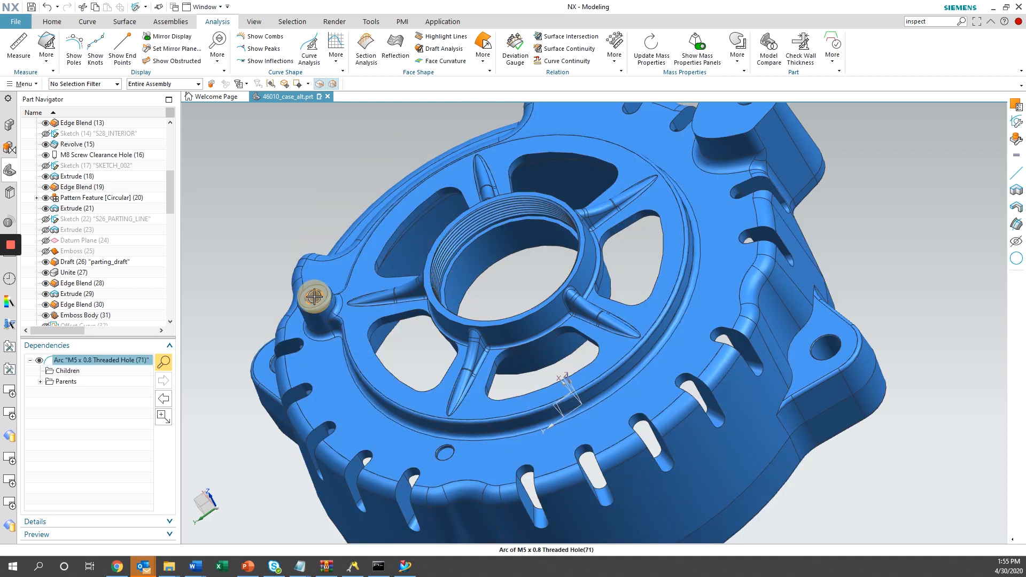
scroll(down, 3)
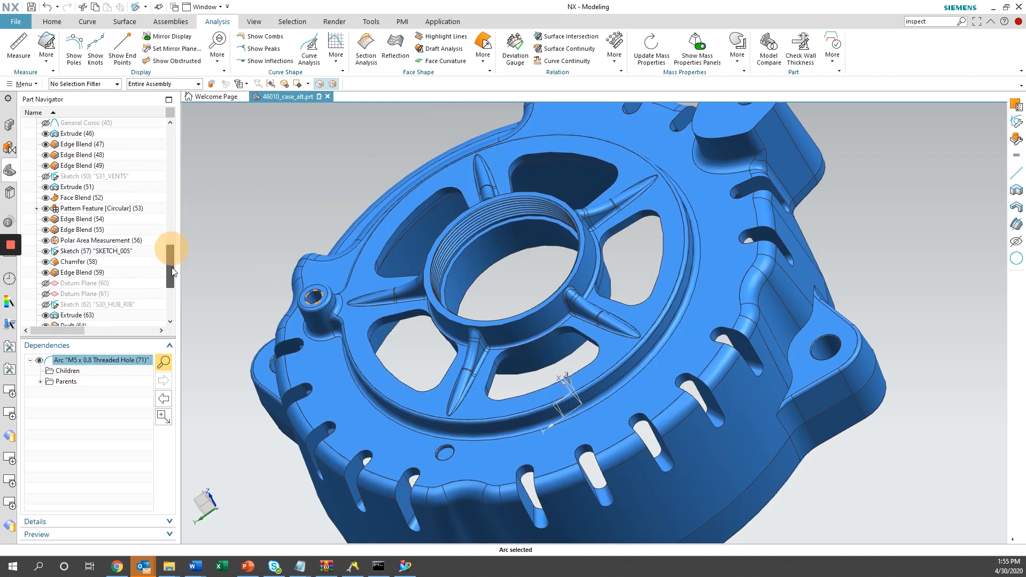
click(94, 261)
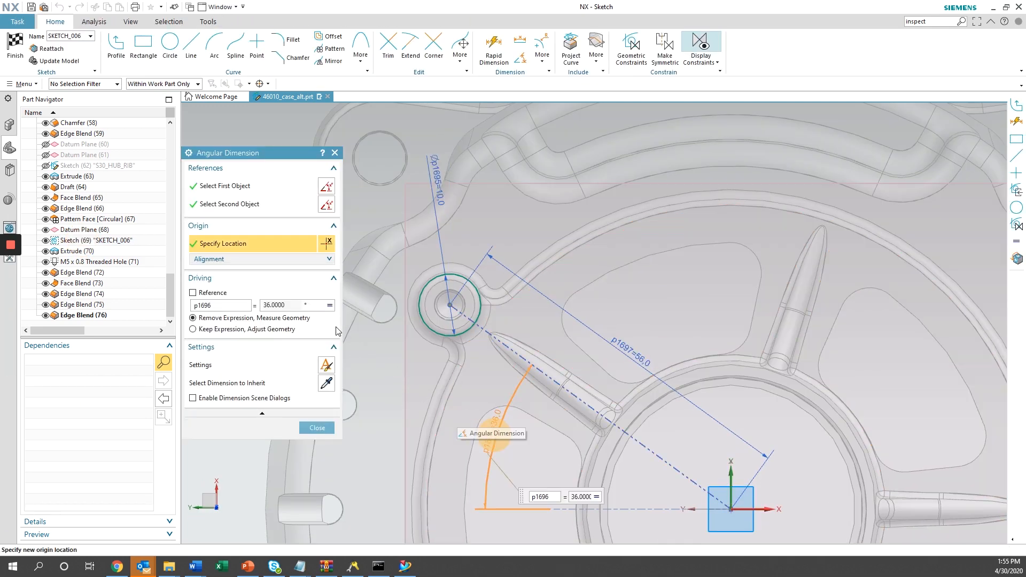
Set angle p1696 to -36 degrees from the value menu and close the dimension editor.
click(329, 305)
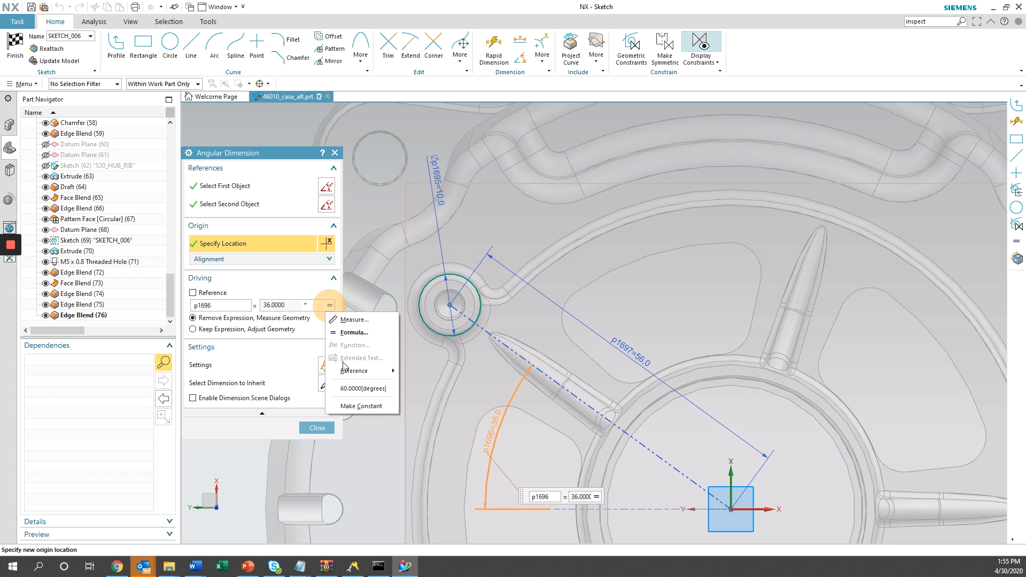
click(361, 389)
text(-36)
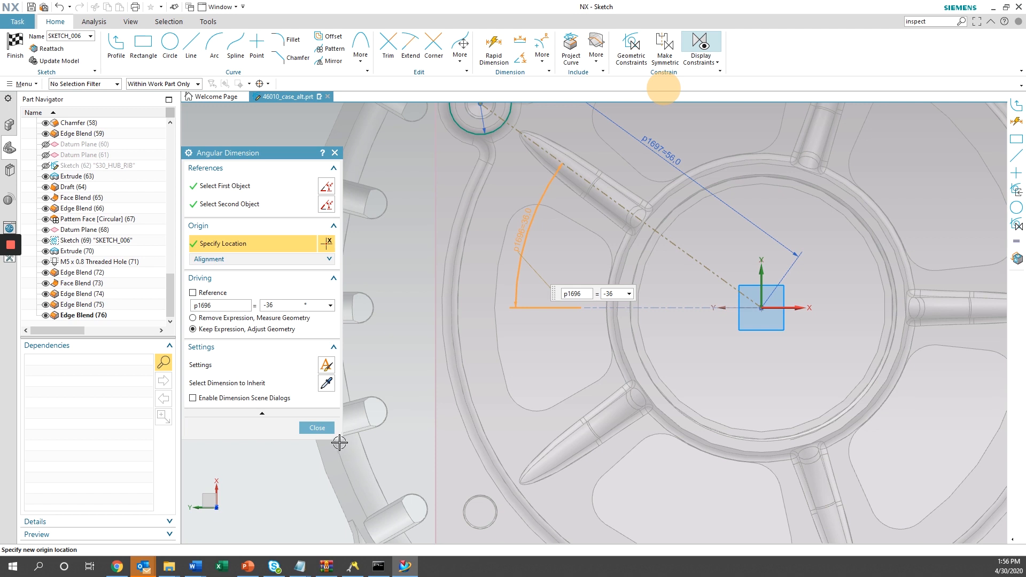
mouse_move(323, 438)
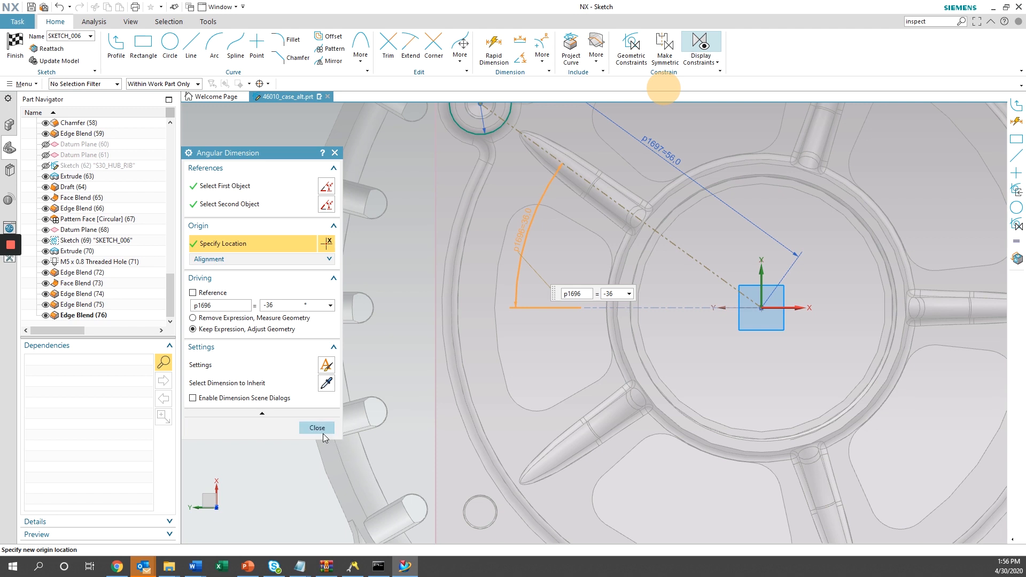
click(316, 427)
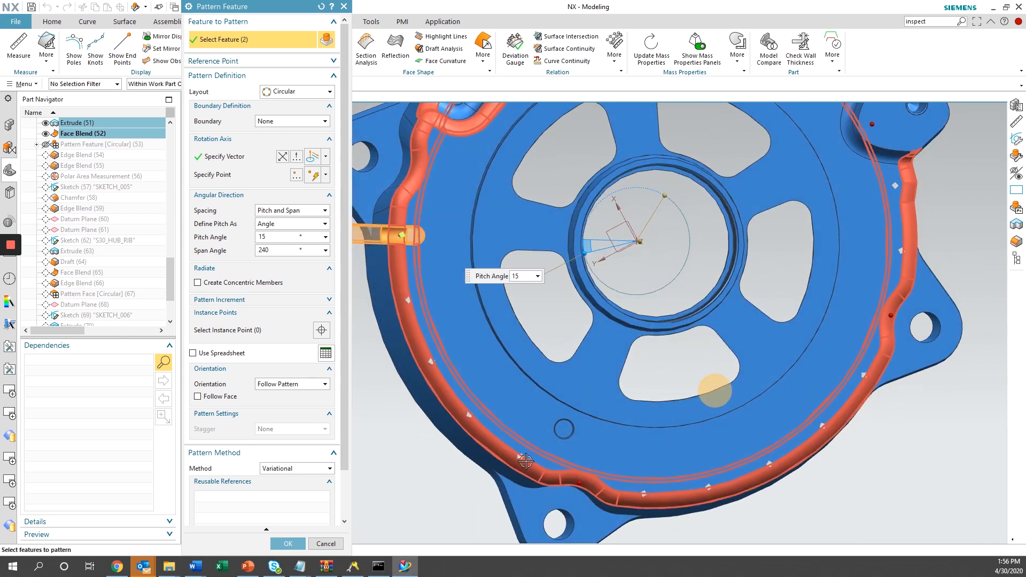
Accept the spoke pattern at 15° pitch over a 240° span.
right_click(520, 465)
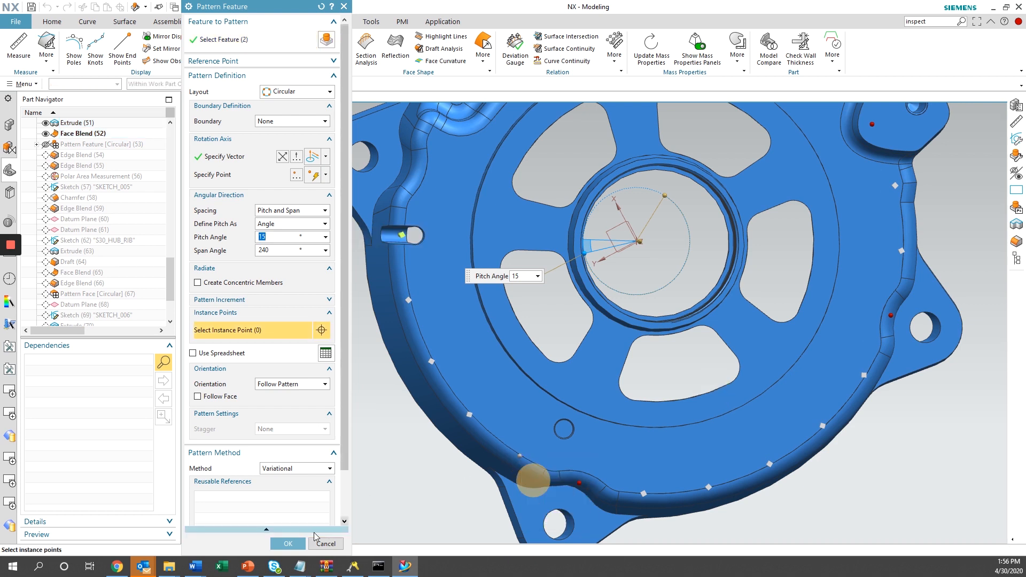
click(288, 543)
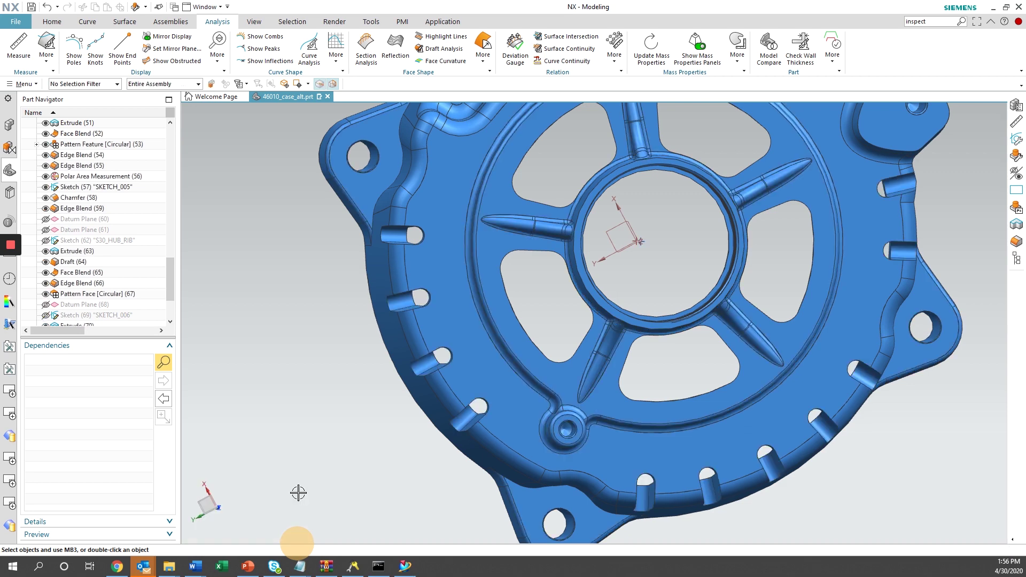
mouse_move(349, 391)
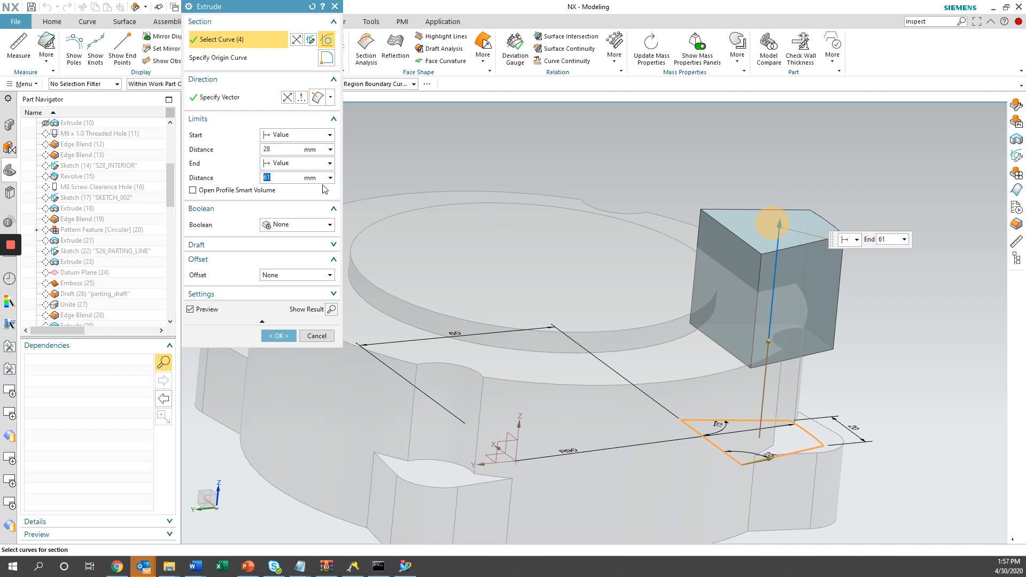
mouse_move(238, 183)
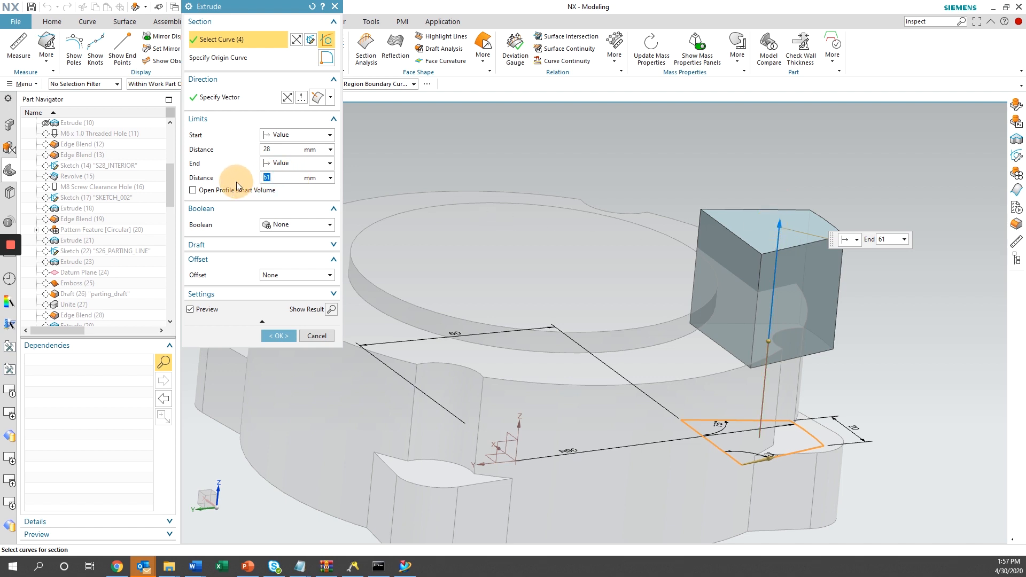
Raise the boss extrude end distance from 61 mm to 71 mm.
text(71)
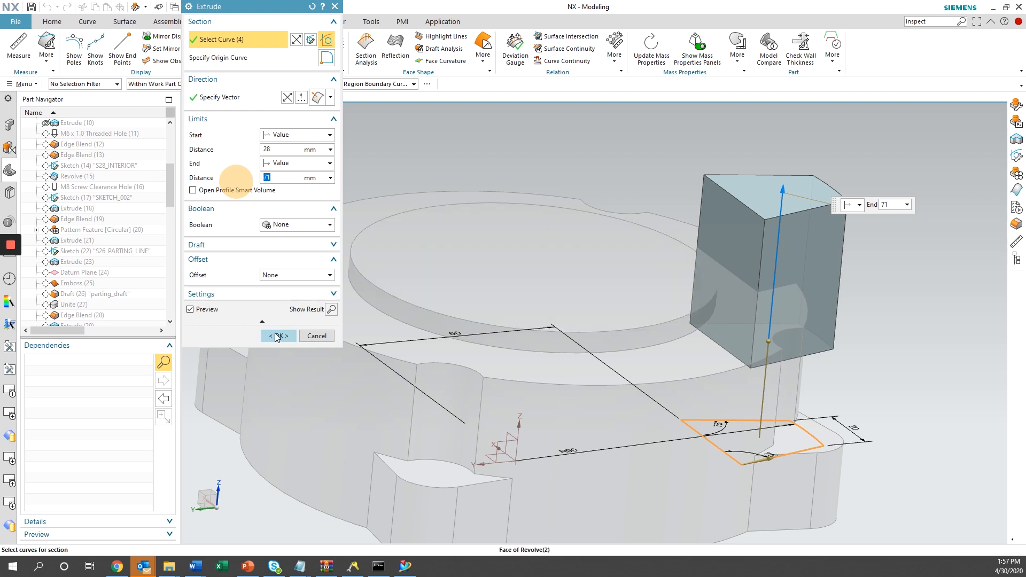
click(279, 336)
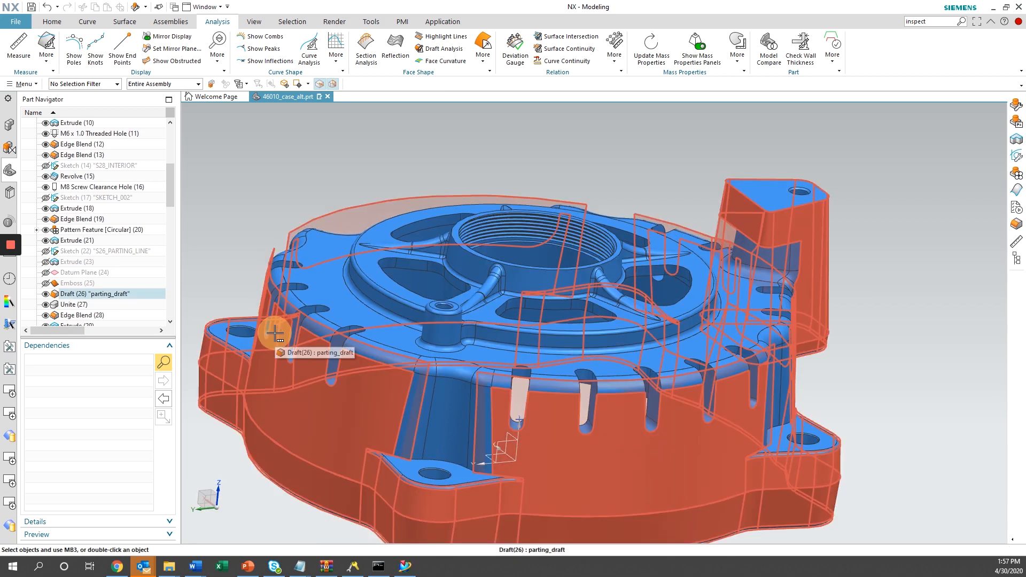
drag(275, 334, 641, 164)
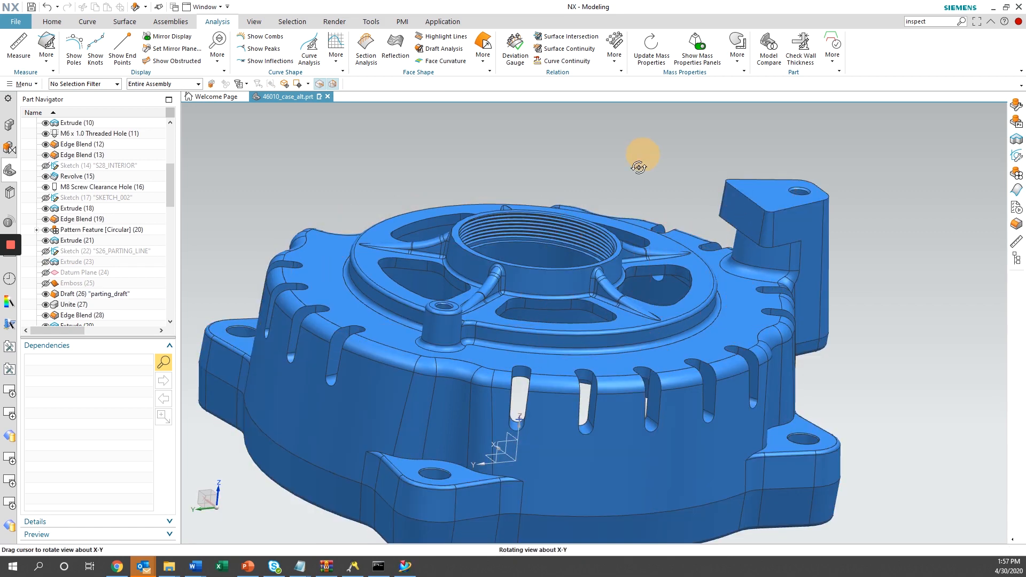
drag(638, 166, 632, 174)
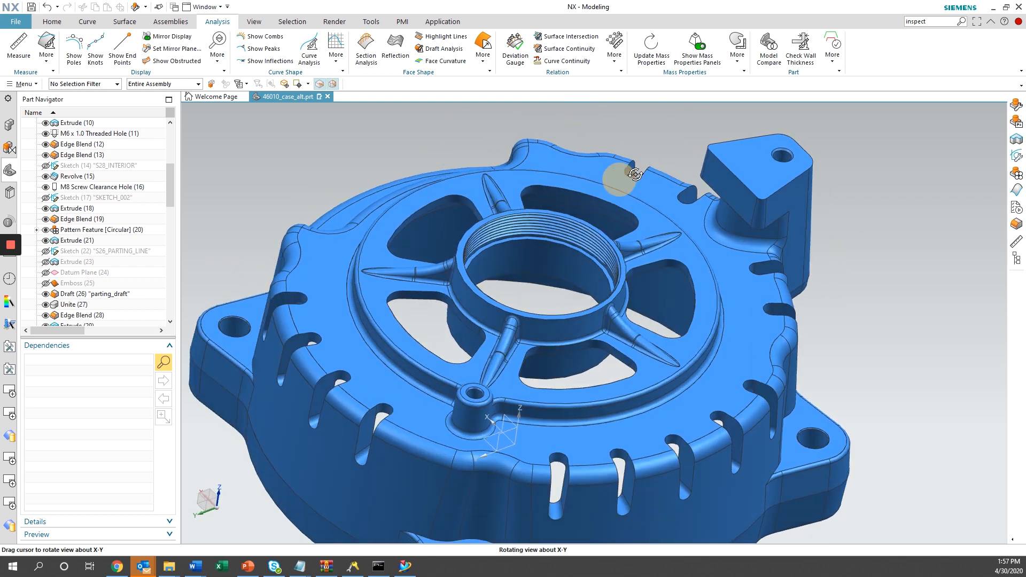
drag(635, 173, 632, 157)
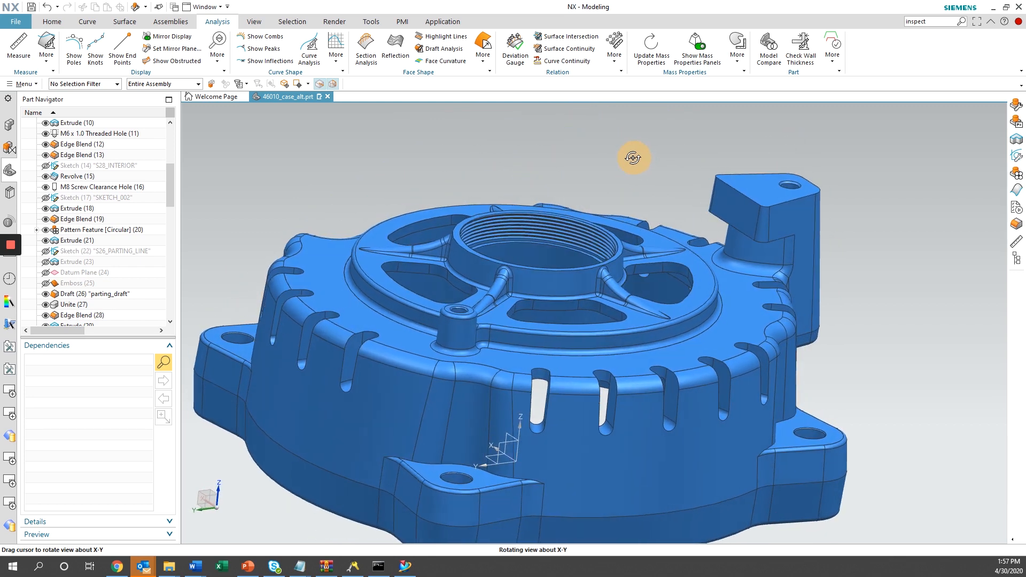
drag(632, 158, 630, 157)
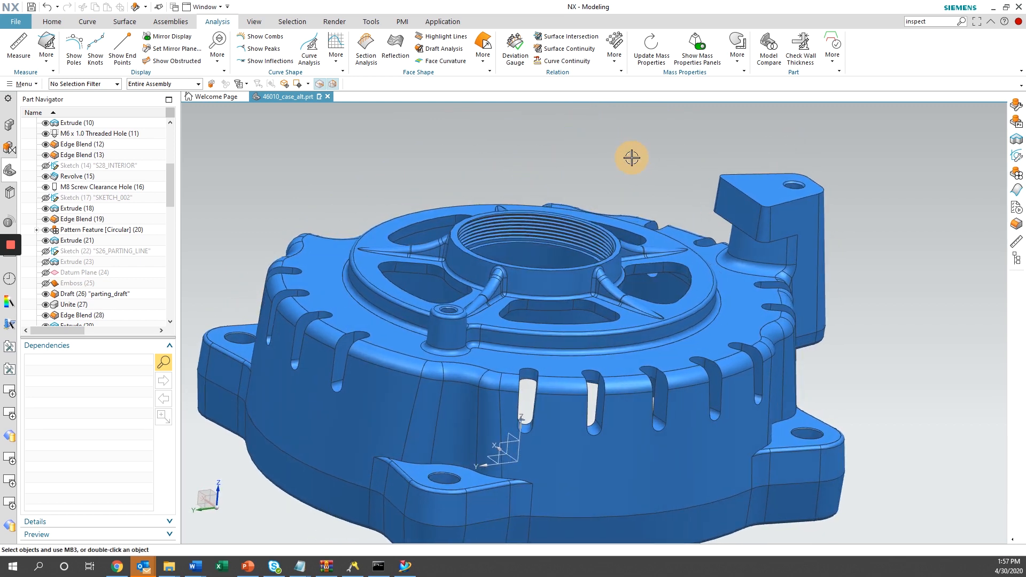
click(62, 121)
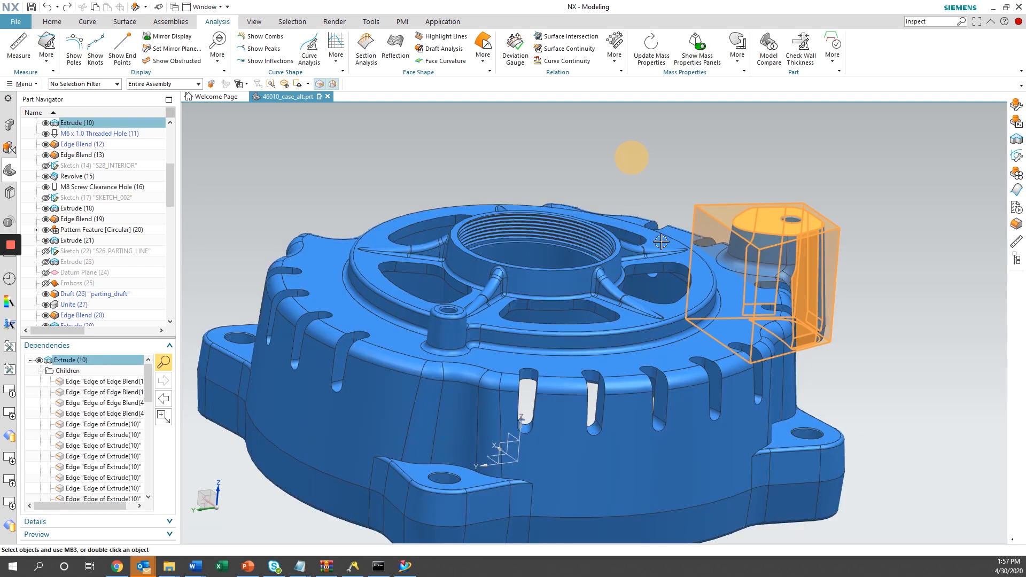
drag(660, 240, 474, 181)
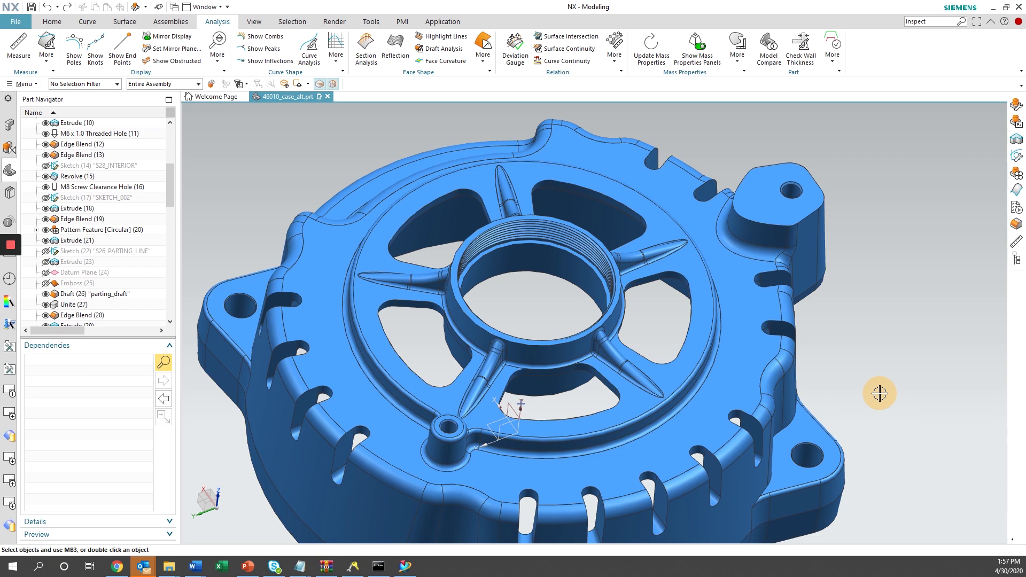
mouse_move(72, 24)
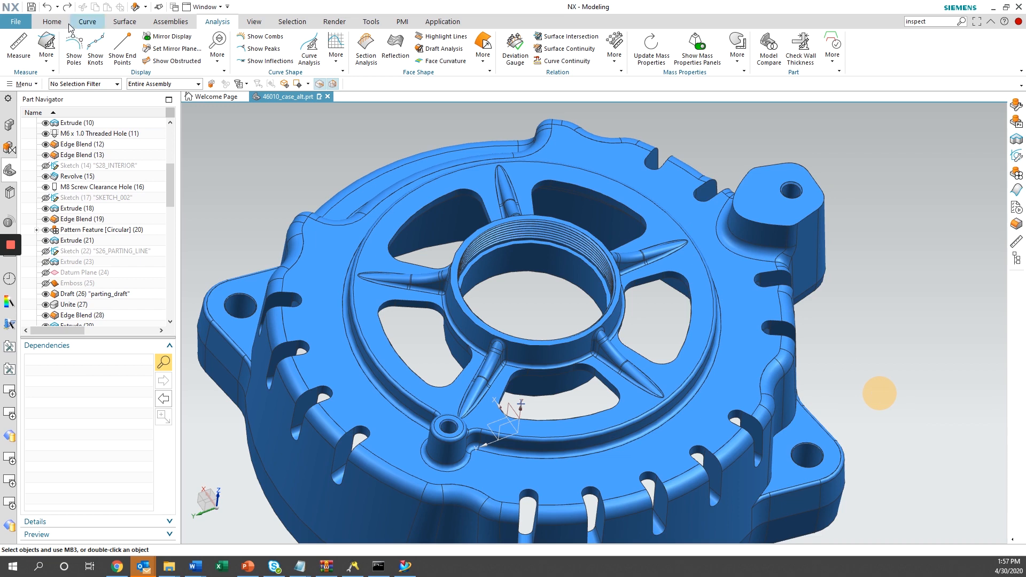
Bring up Move Face from Synchronous Modeling and dismiss it, leaving the housing unchanged.
click(48, 22)
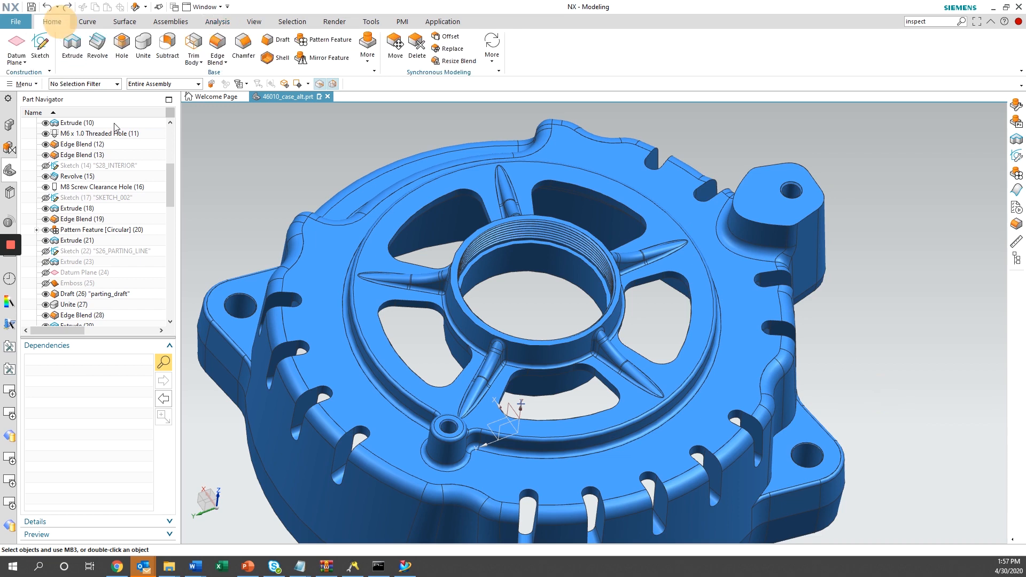
mouse_move(398, 46)
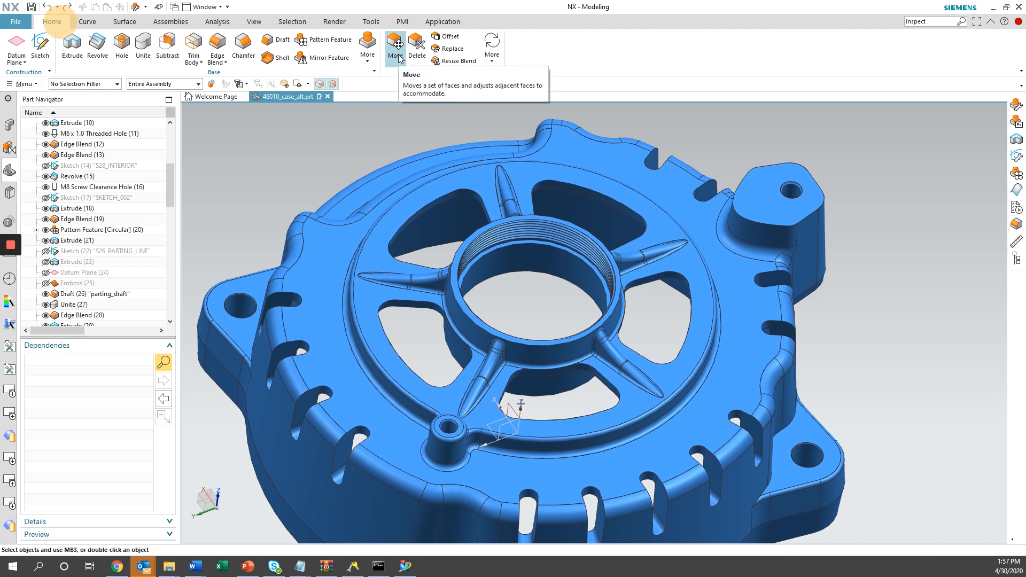
click(396, 44)
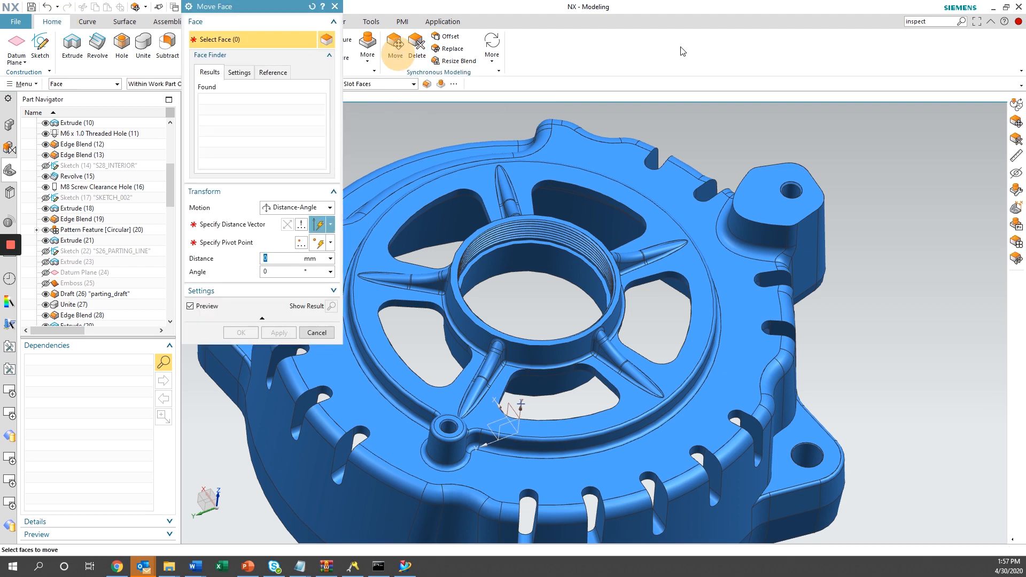
click(776, 198)
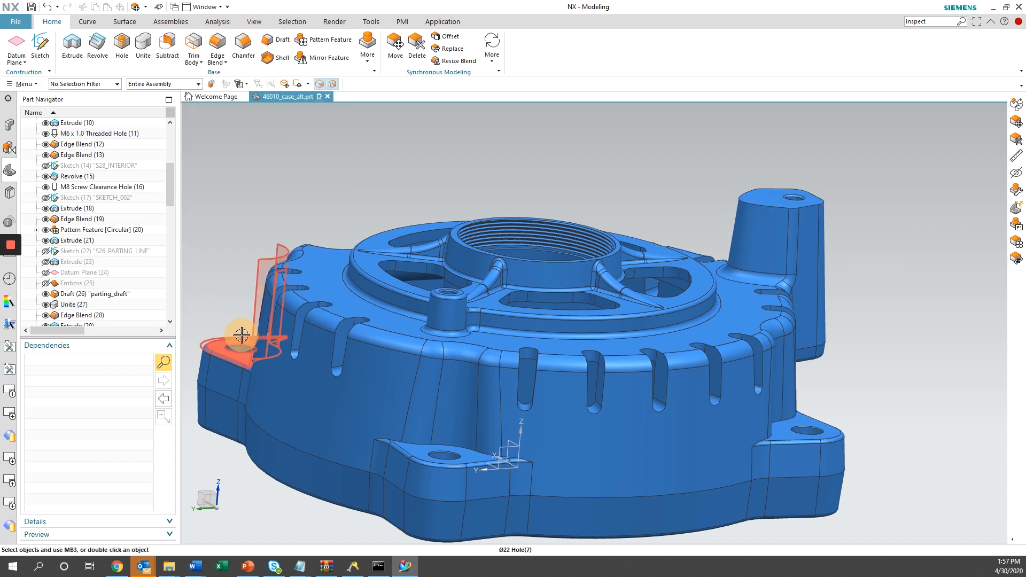
mouse_move(242, 335)
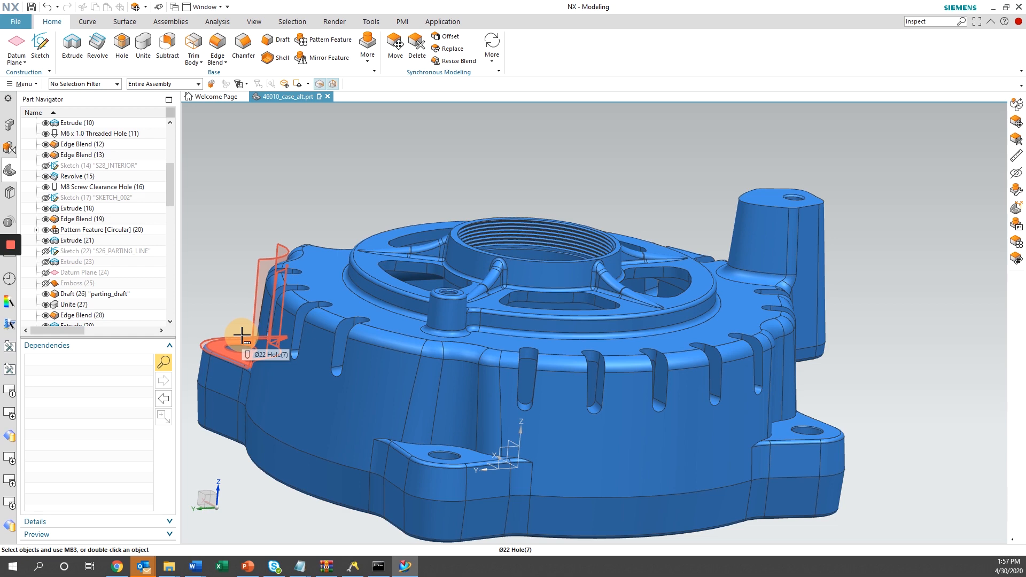
drag(243, 334, 447, 183)
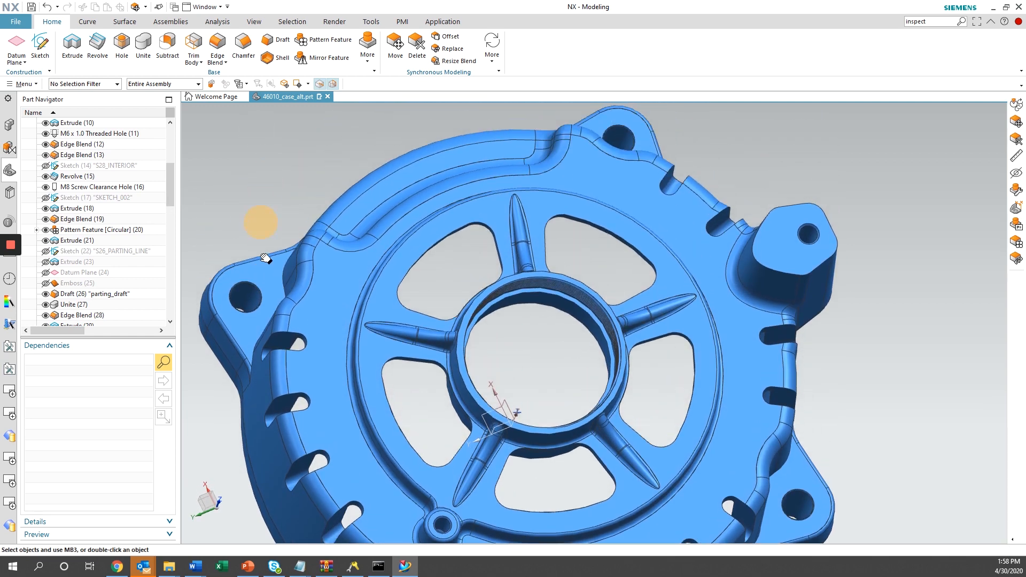
mouse_move(256, 188)
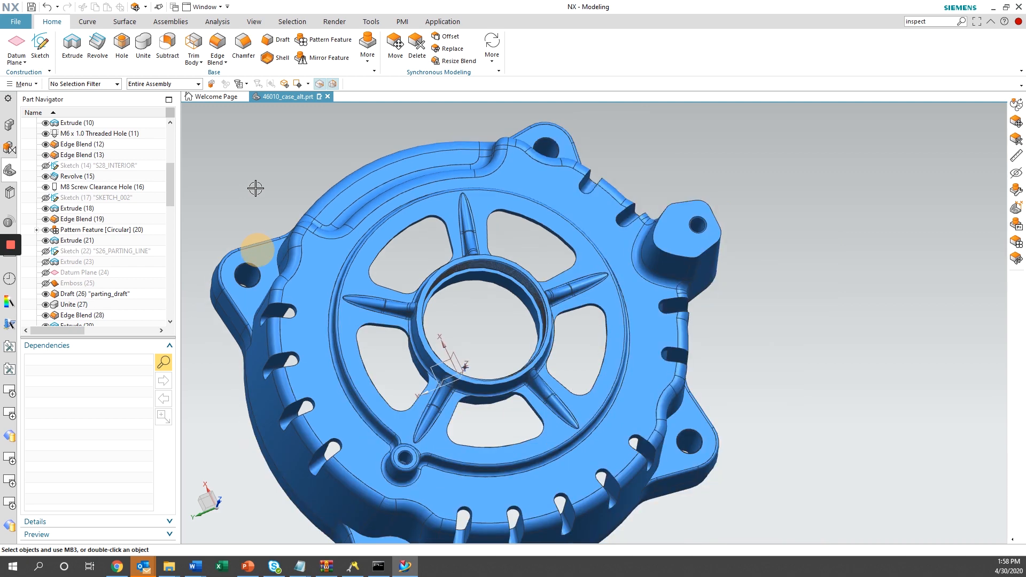
mouse_move(52, 11)
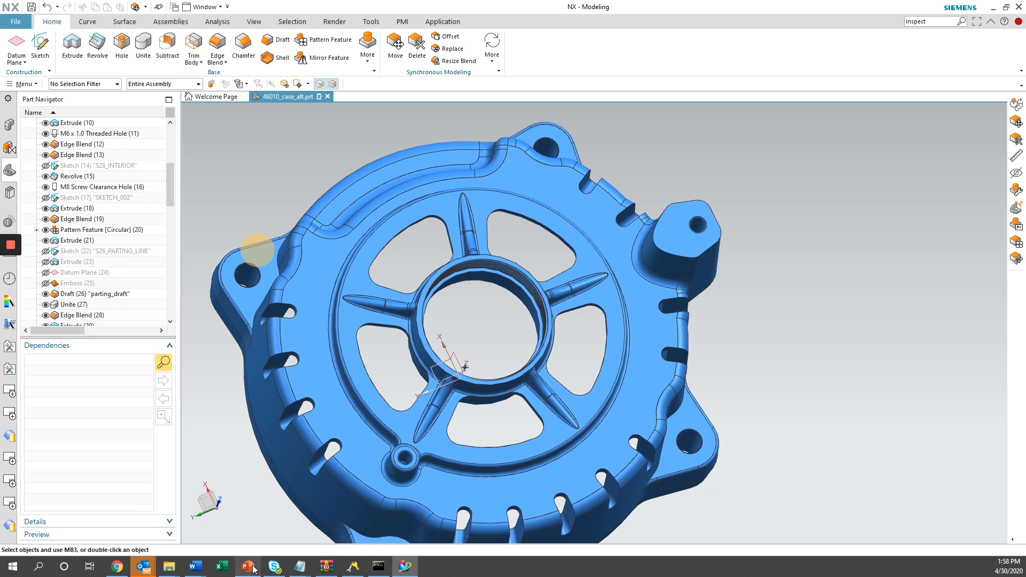
Switch from NX to the PowerPoint presentation on the taskbar.
click(244, 568)
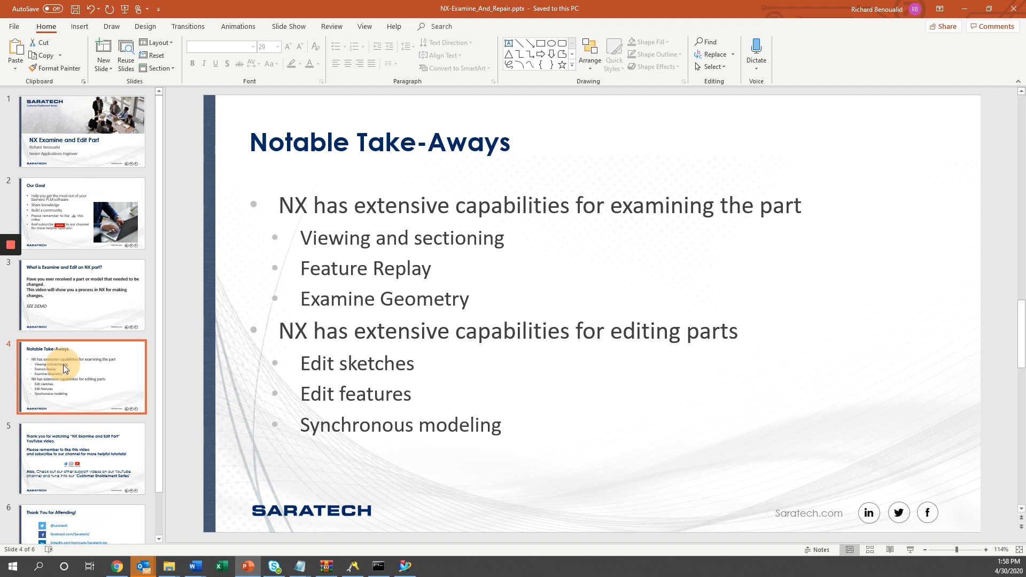
mouse_move(91, 507)
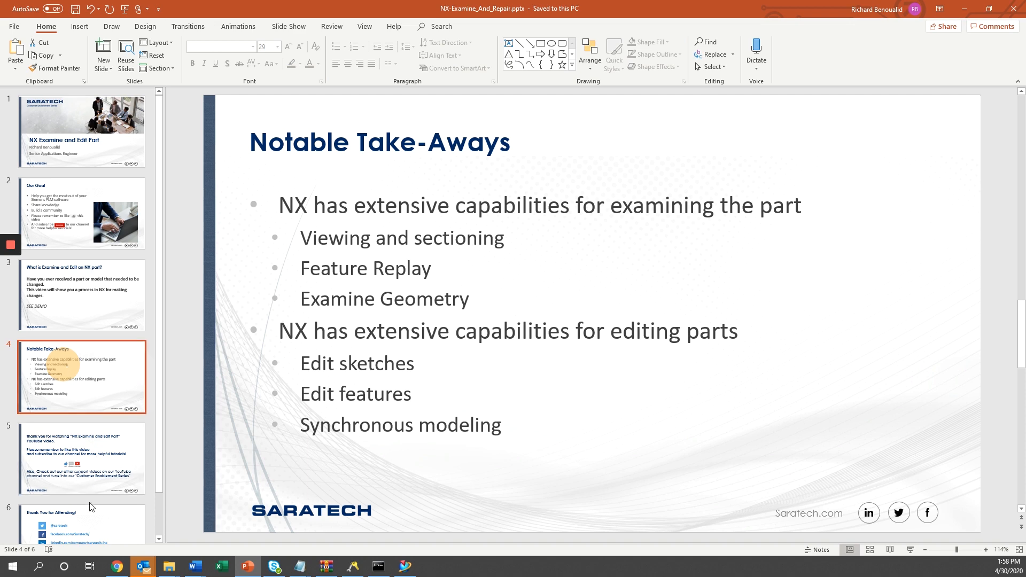
Show slide 5, the thank-you-for-watching closing slide.
click(81, 457)
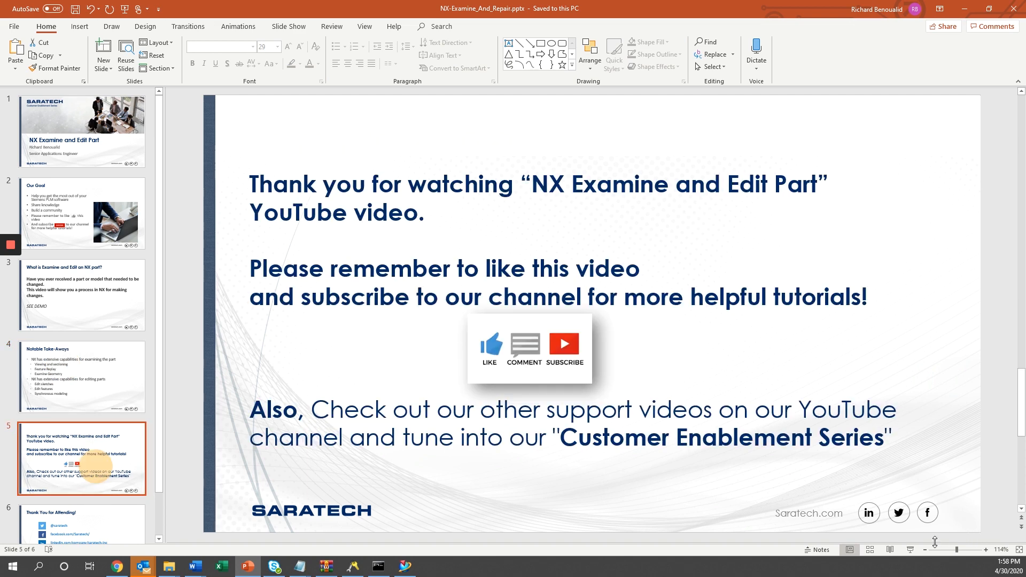